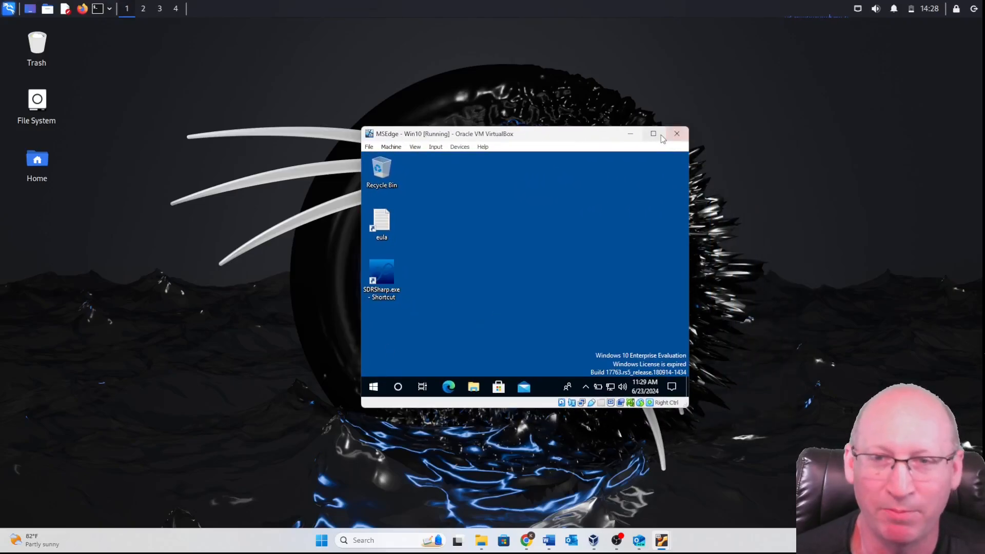
- Maximize the VM and start the OpenSSH SSH Server service from the Services console
click(652, 134)
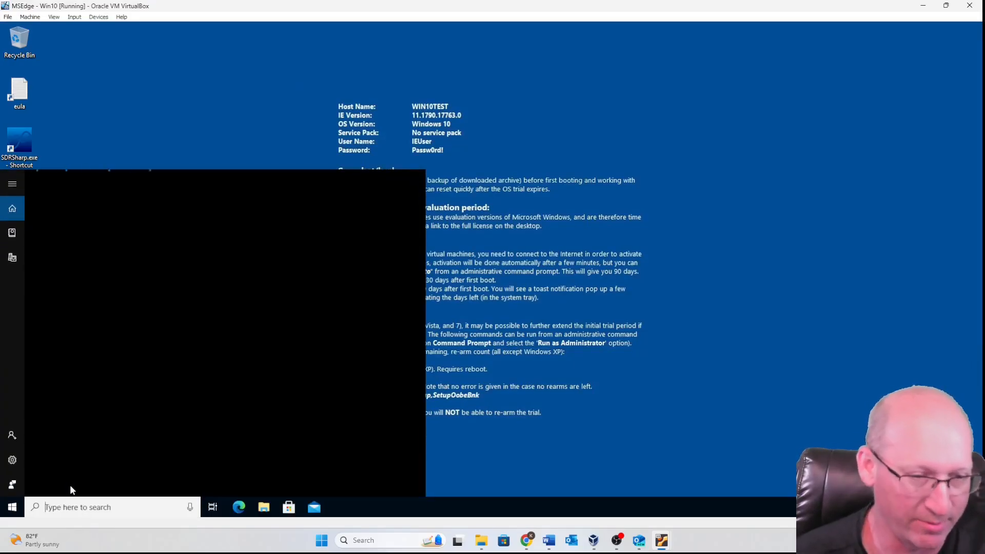
text(services)
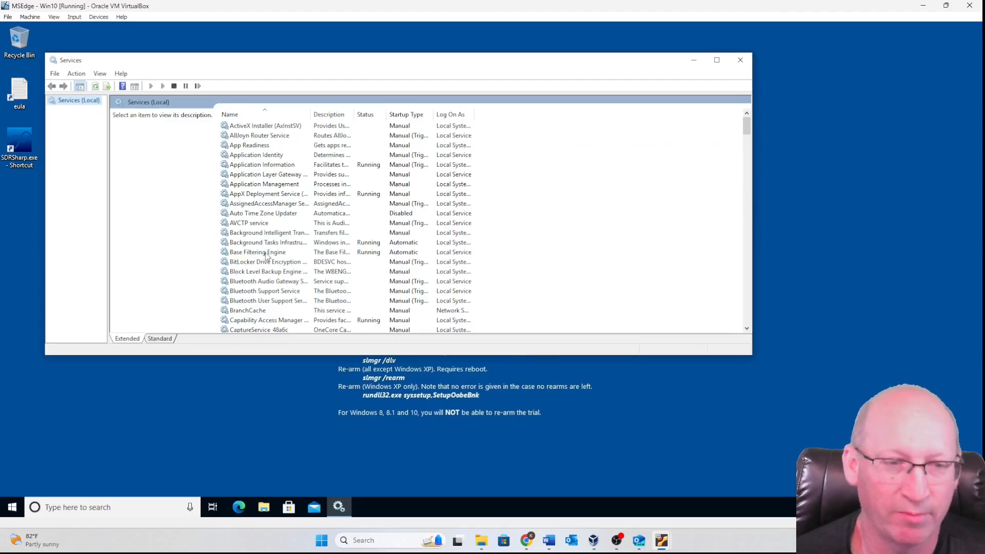
scroll(down, 3)
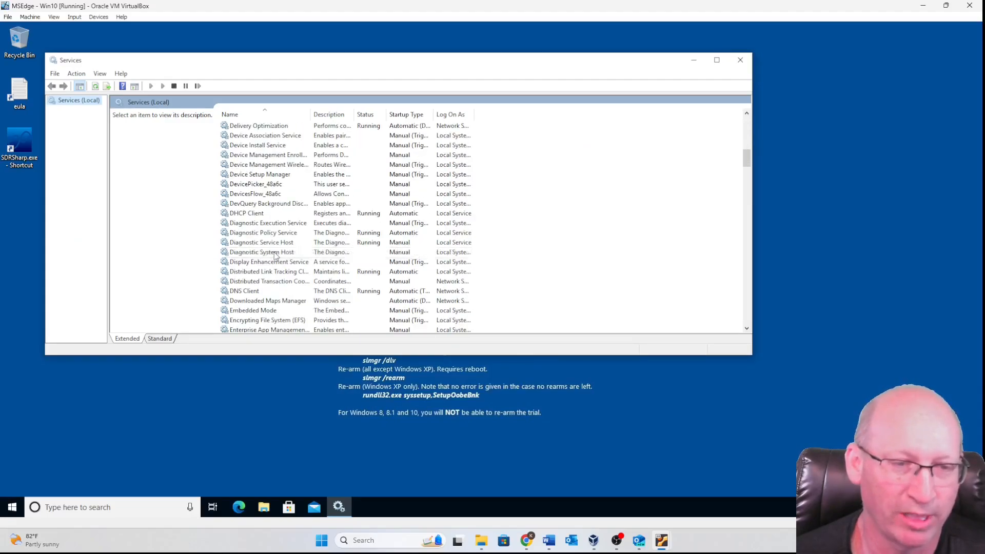
scroll(down, 3)
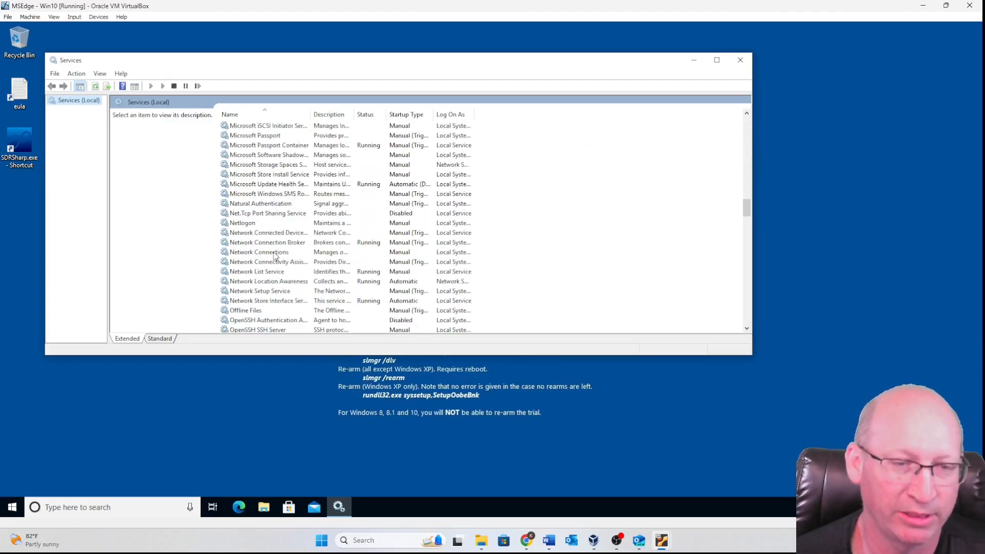
scroll(down, 3)
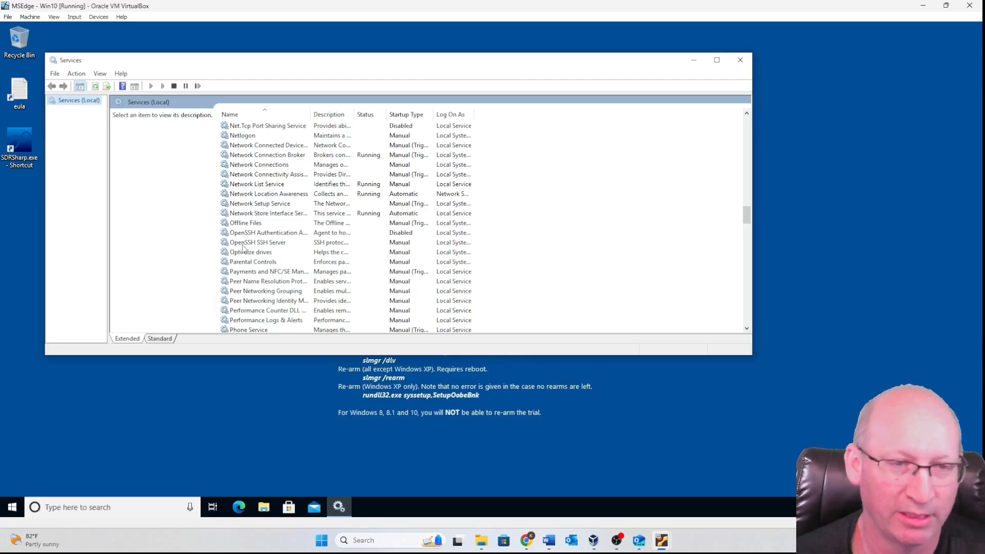
click(257, 242)
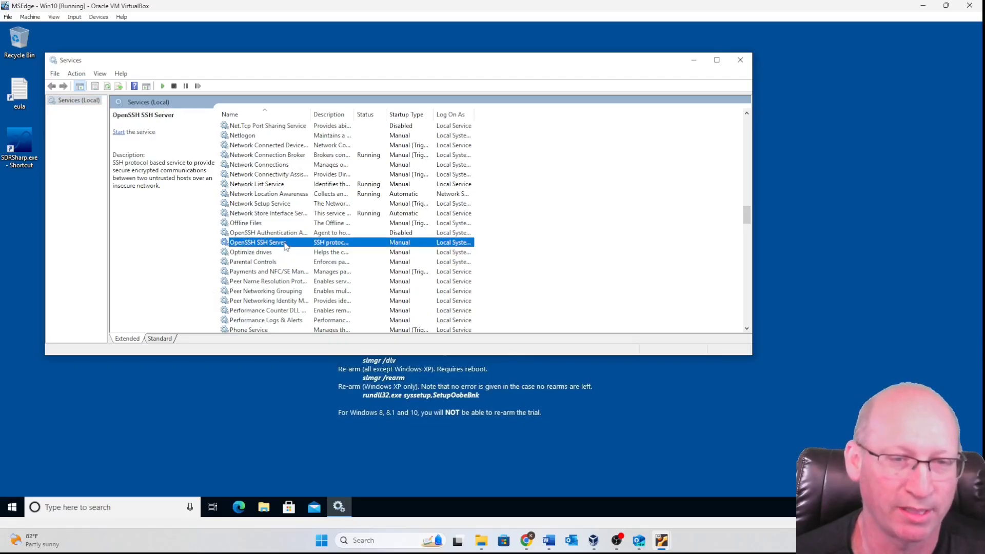
click(119, 132)
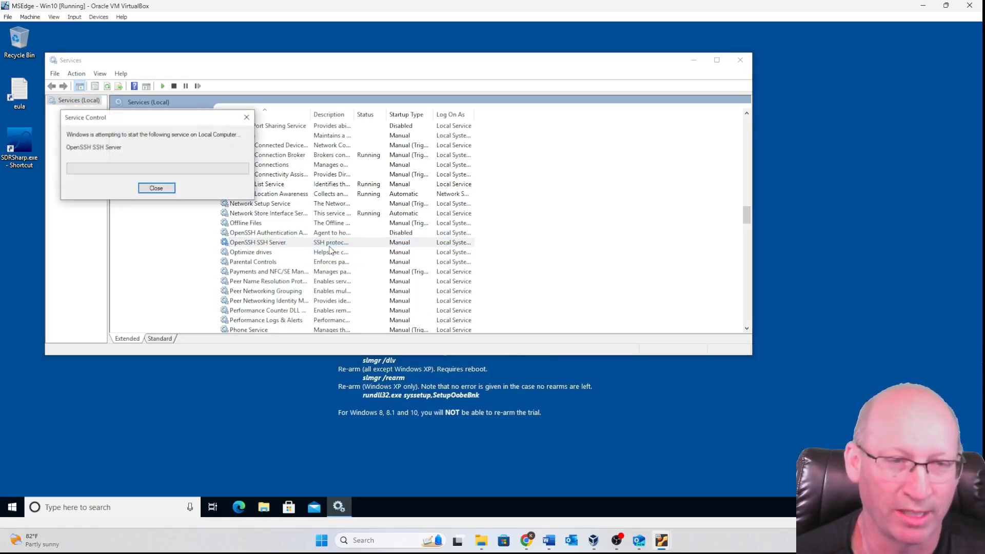
click(155, 187)
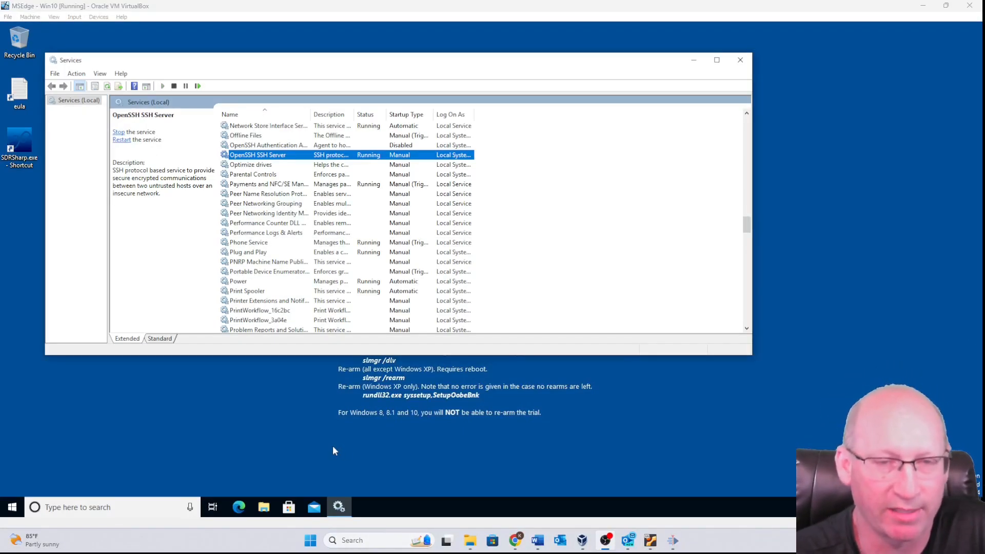
mouse_move(538, 305)
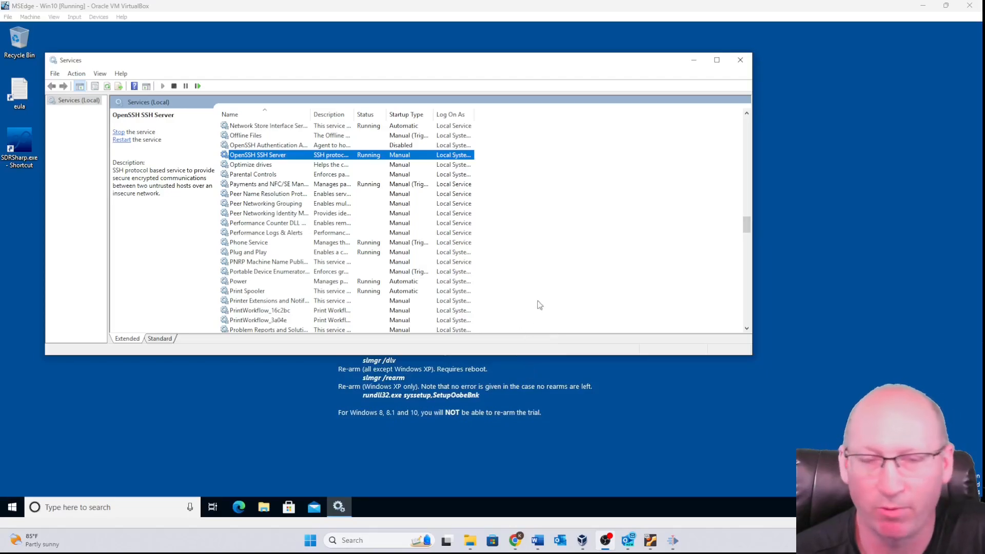
mouse_move(283, 164)
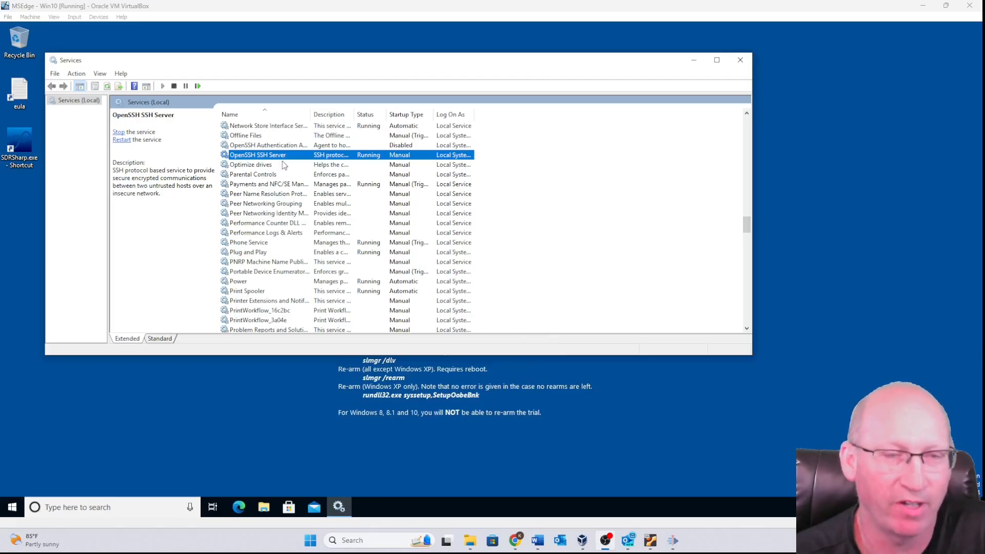
right_click(258, 154)
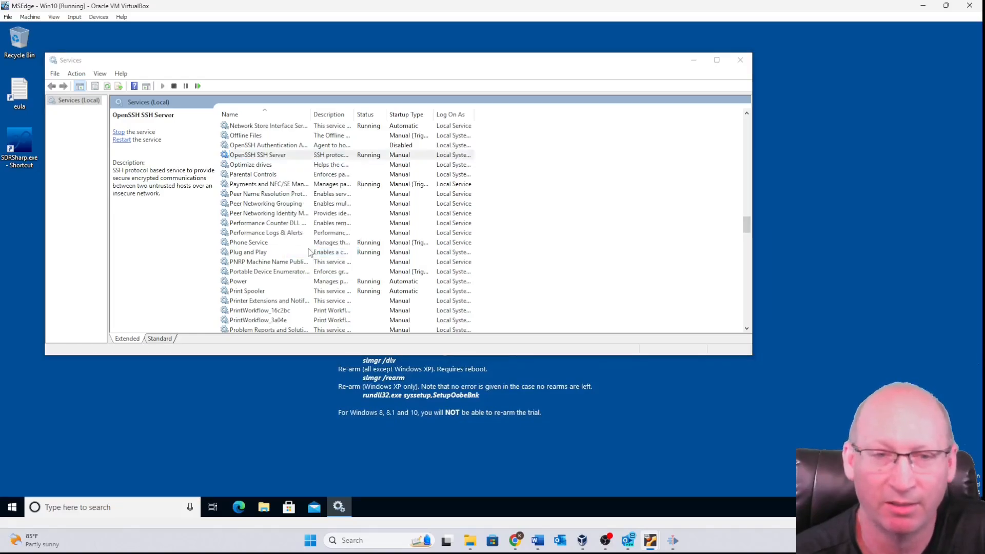
- Set OpenSSH SSH Server's startup type to Automatic and close the Services window
double_click(258, 154)
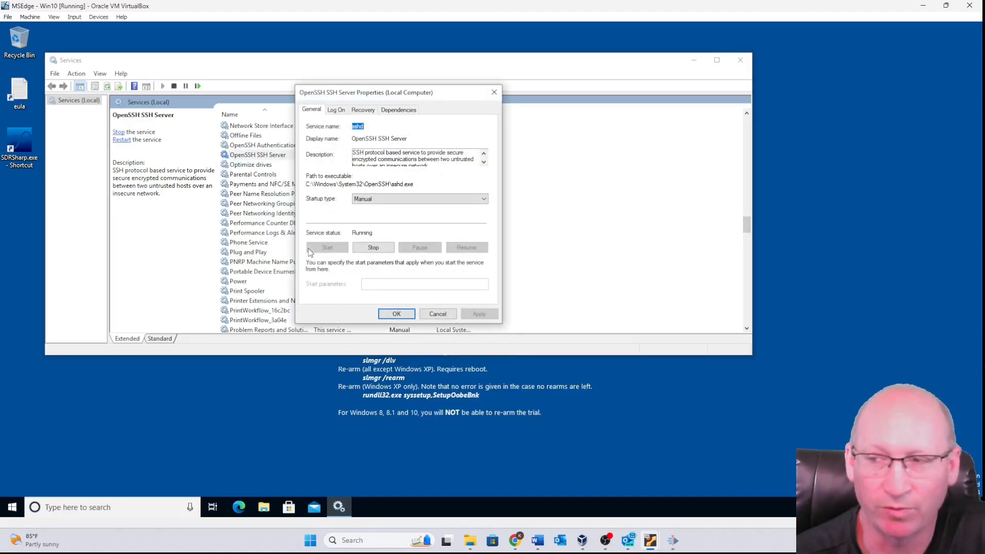
click(482, 199)
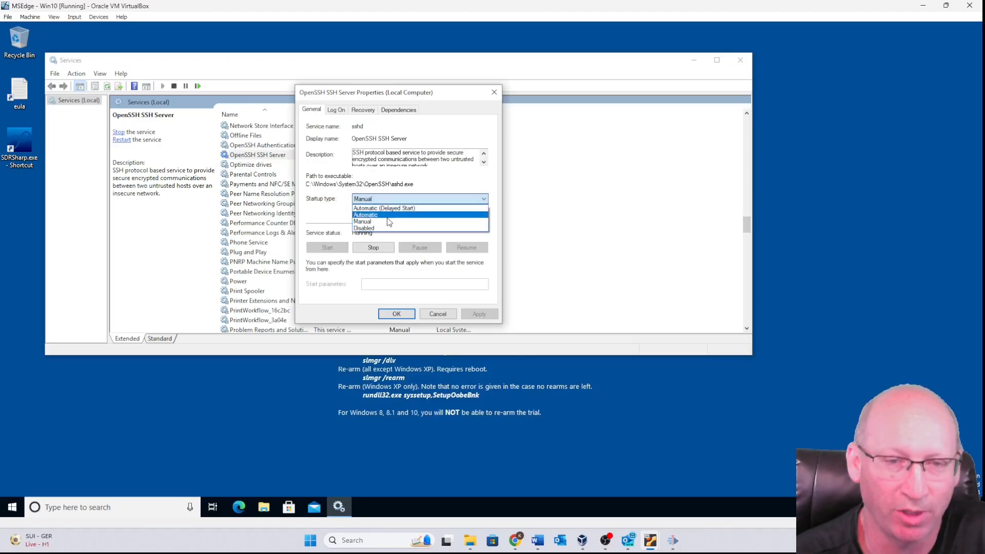
click(365, 215)
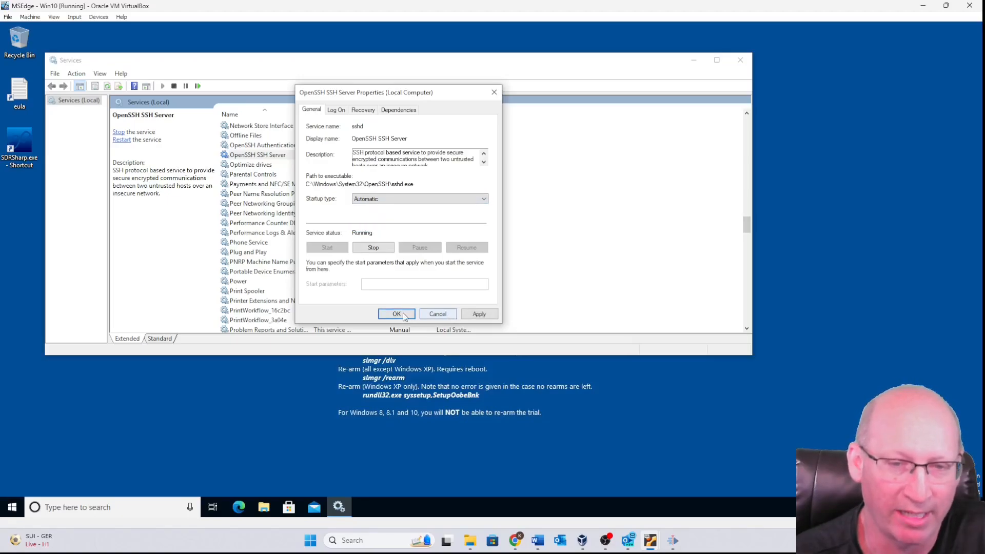
click(395, 314)
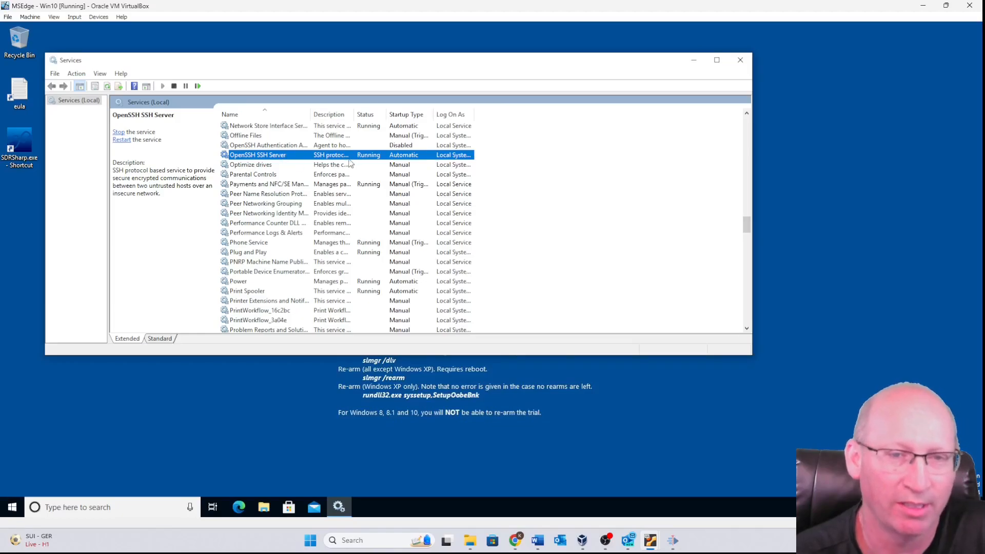
mouse_move(520, 183)
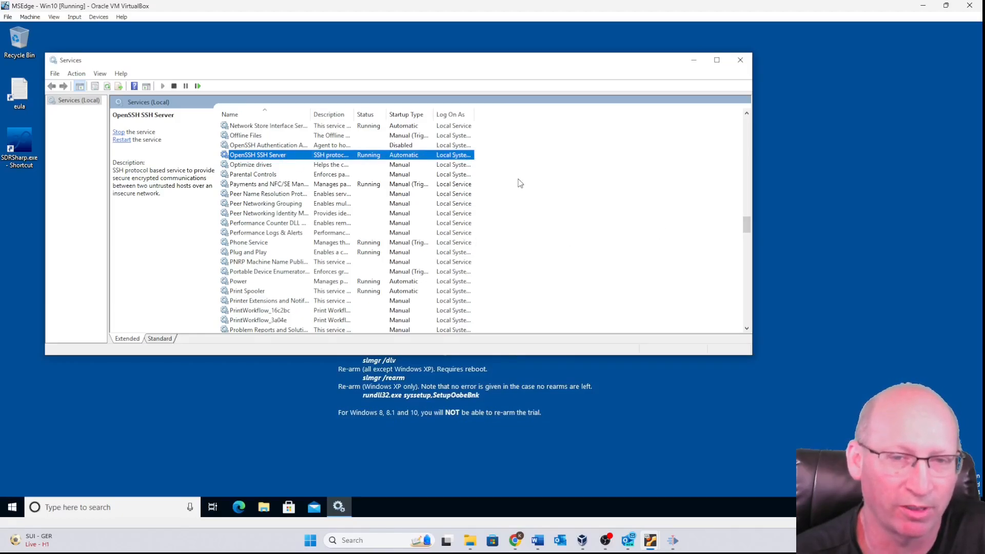
mouse_move(738, 69)
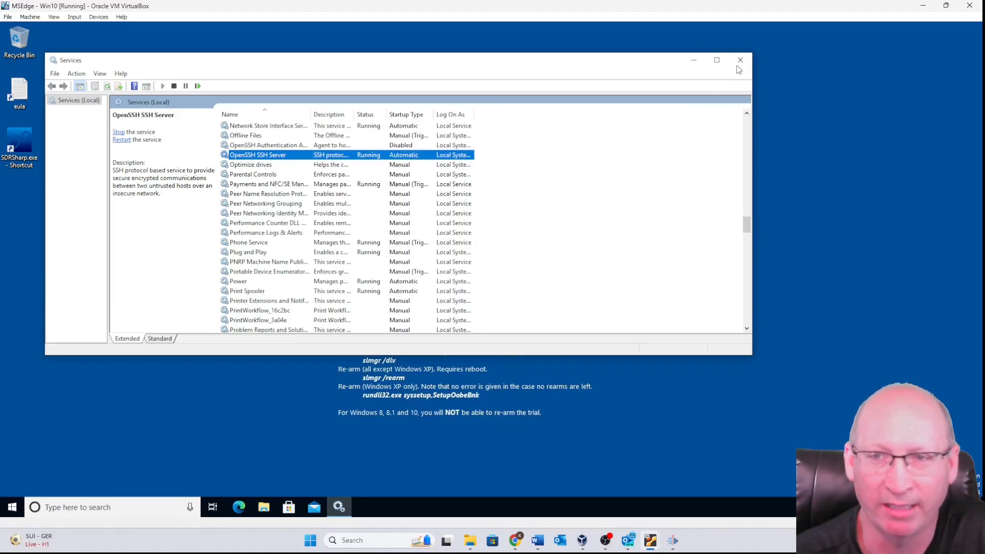
click(739, 60)
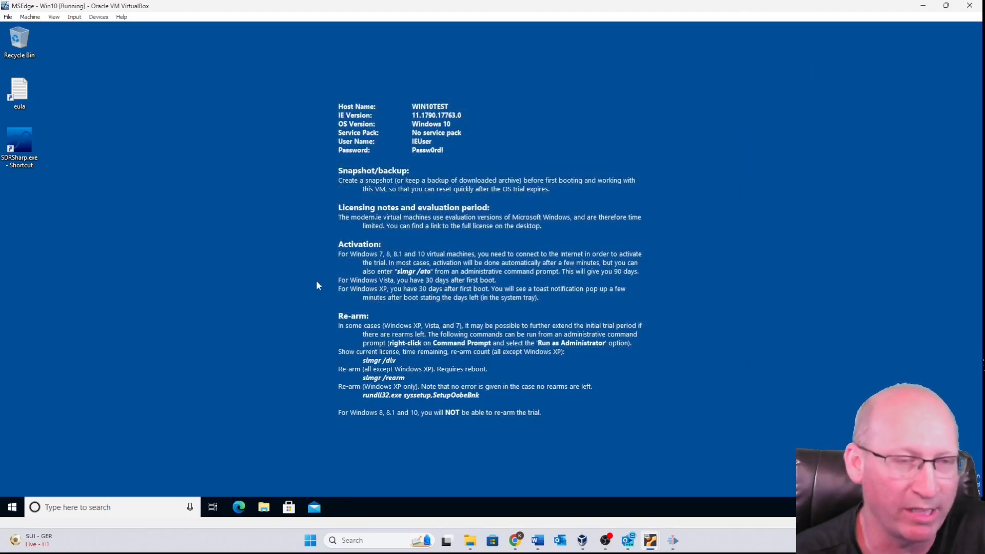
mouse_move(84, 459)
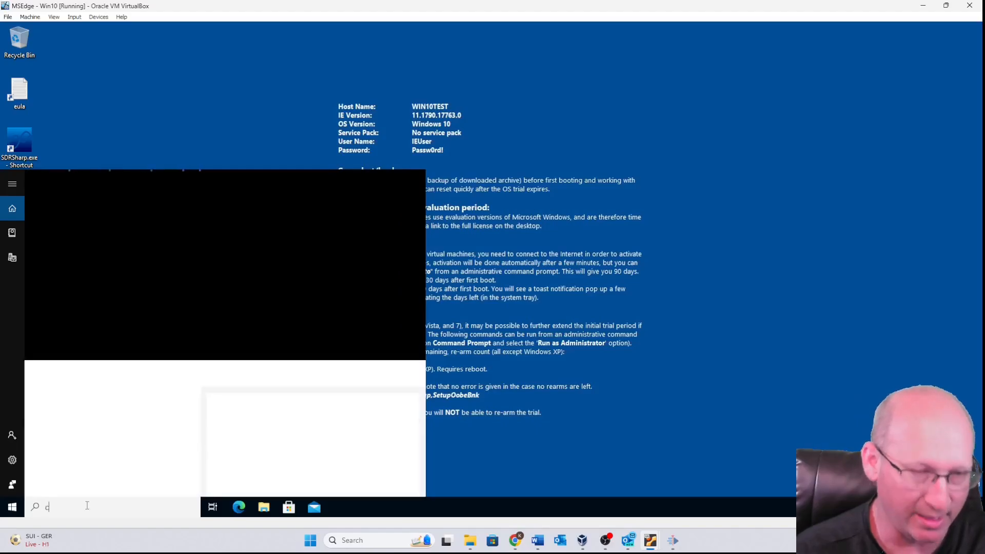
- Launch Command Prompt and run ipconfig, showing IPv4 address 10.0.2.15
text(md)
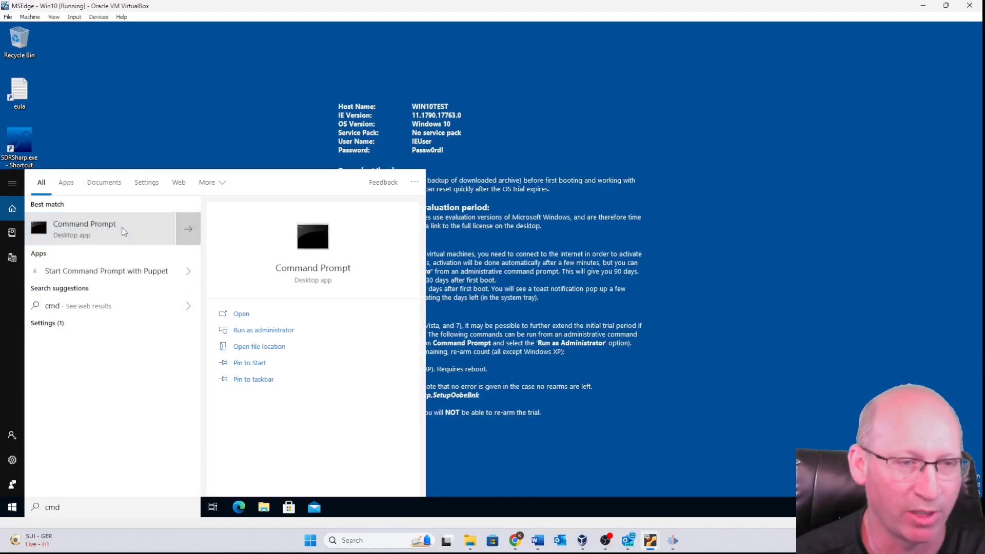
click(241, 313)
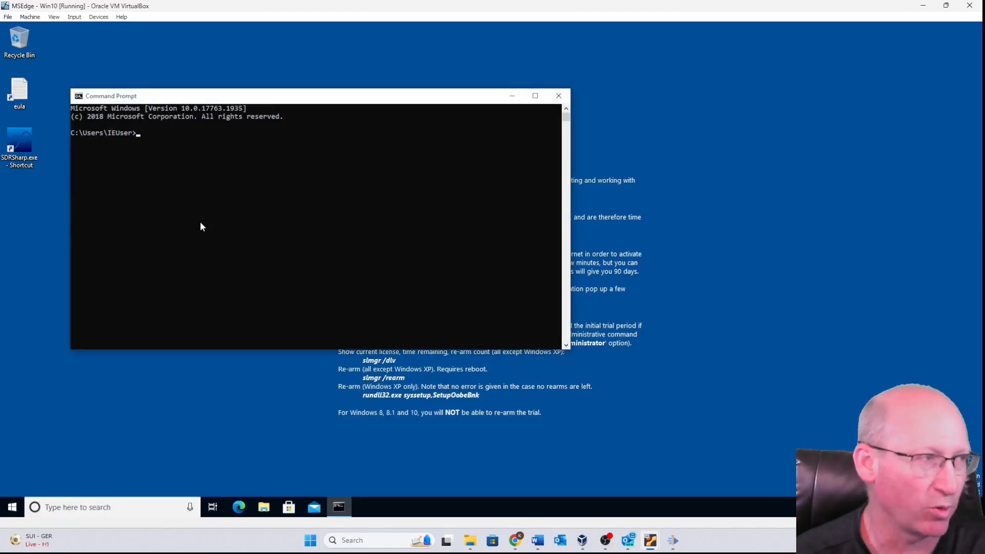
text(ipconfig)
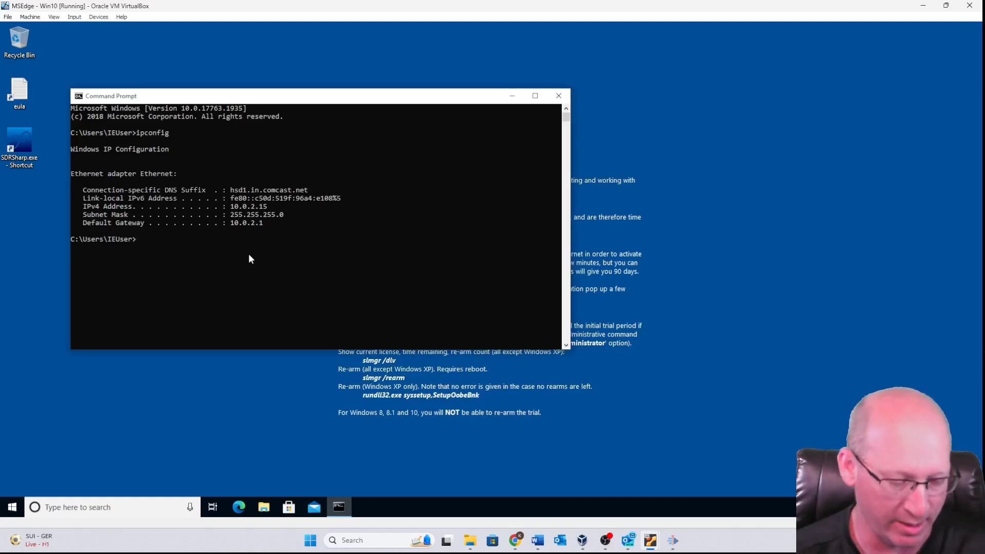
- Run whoami and highlight the reported account win10test\ieuser
text(who)
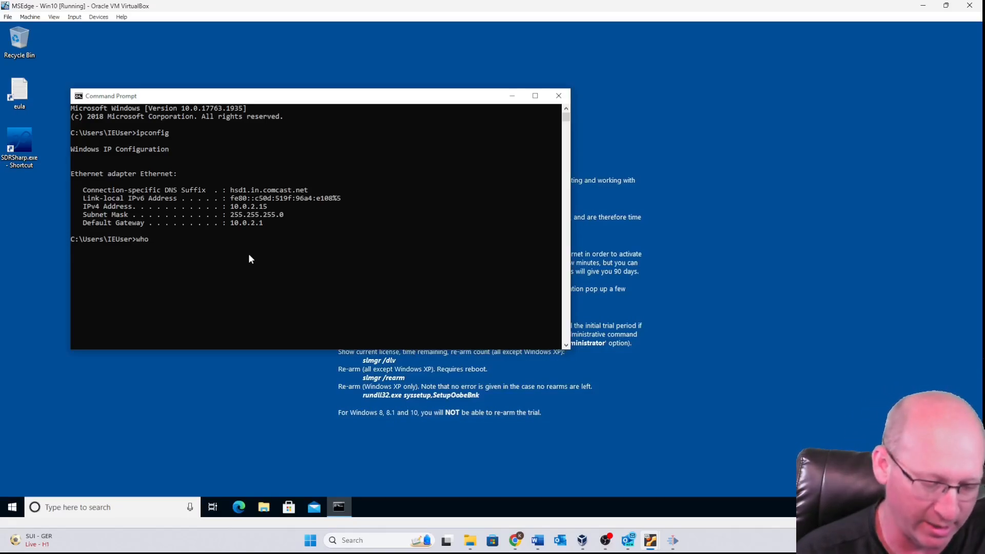
key(Return)
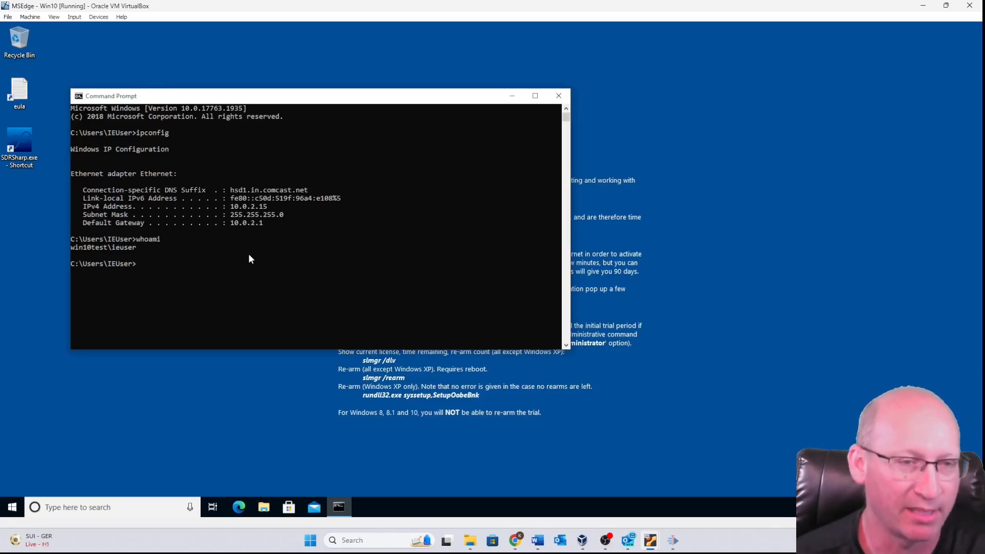
mouse_move(107, 258)
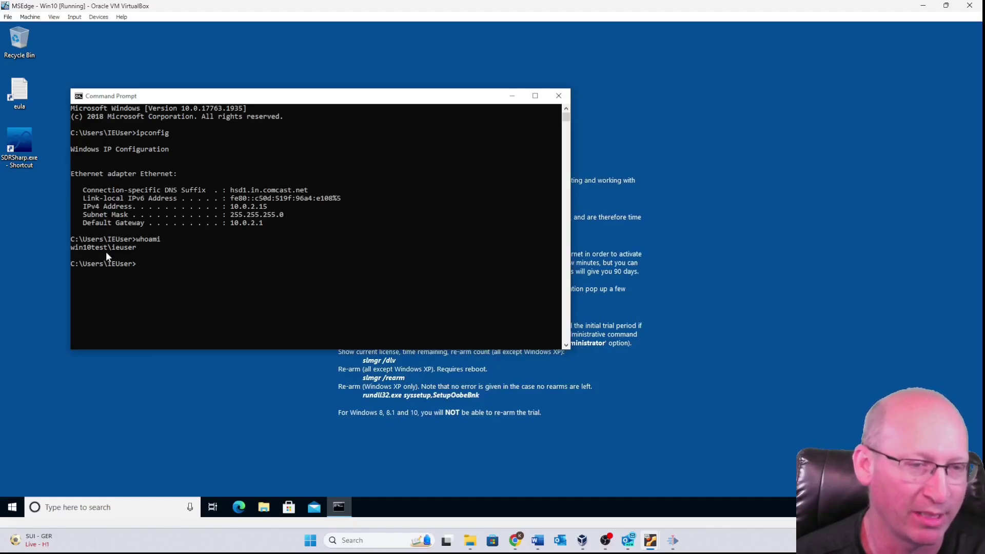
double_click(123, 247)
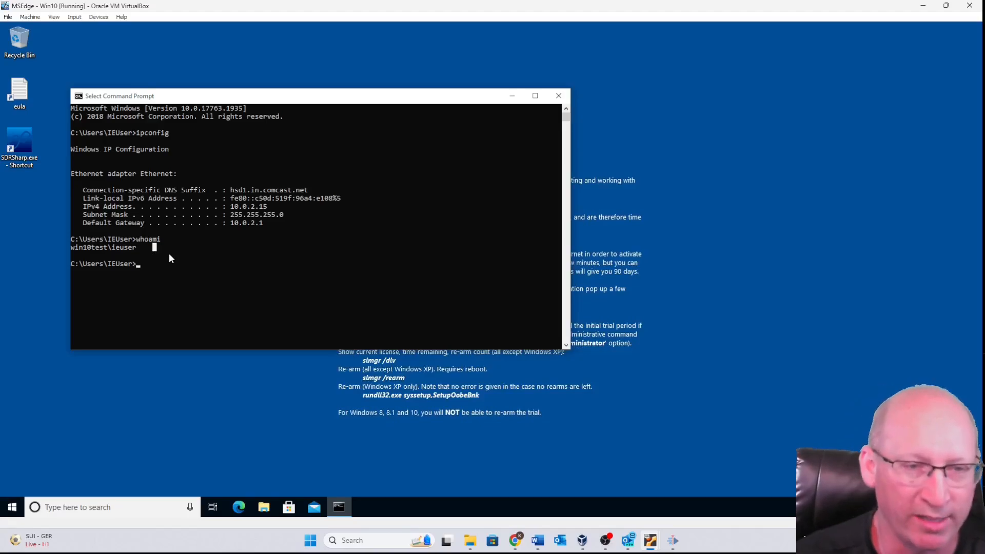
mouse_move(148, 263)
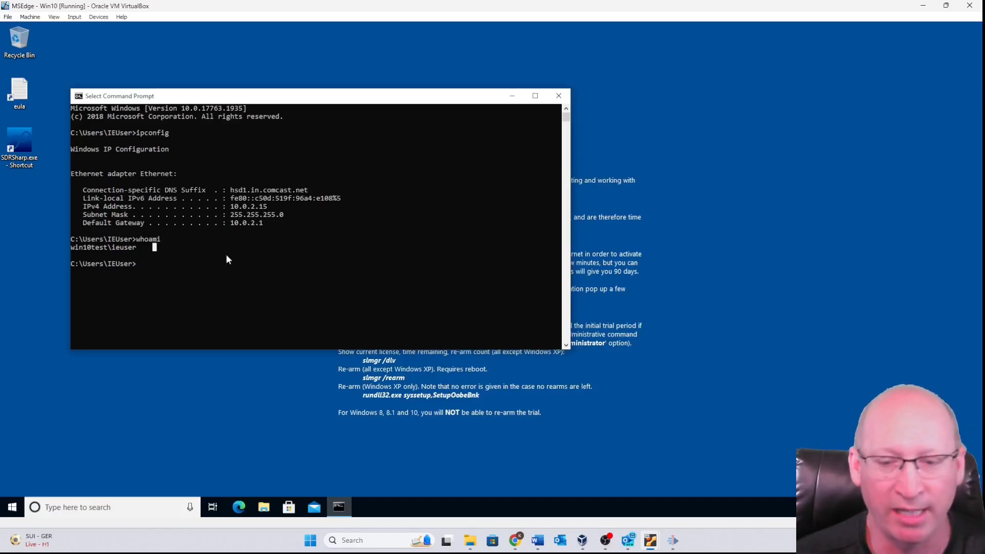
mouse_move(574, 210)
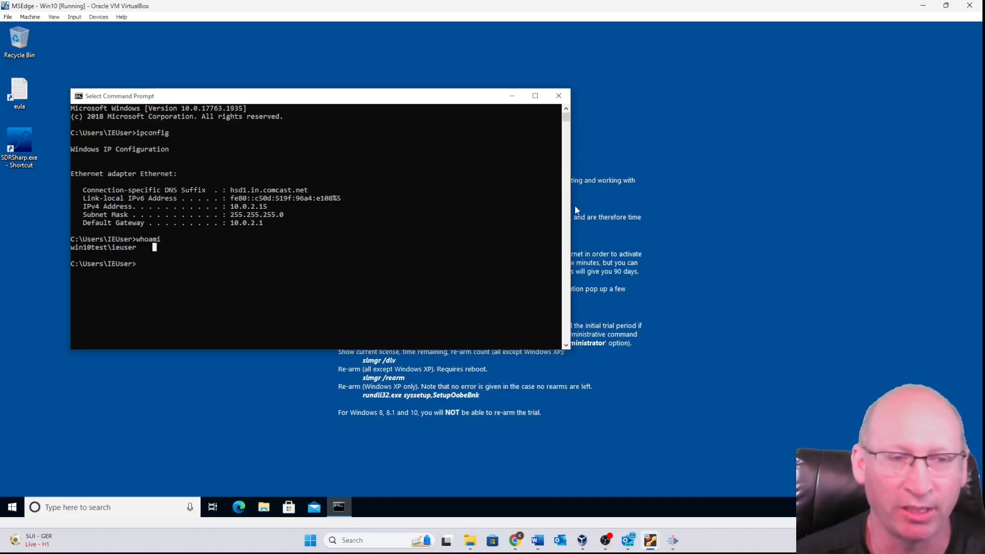
mouse_move(414, 220)
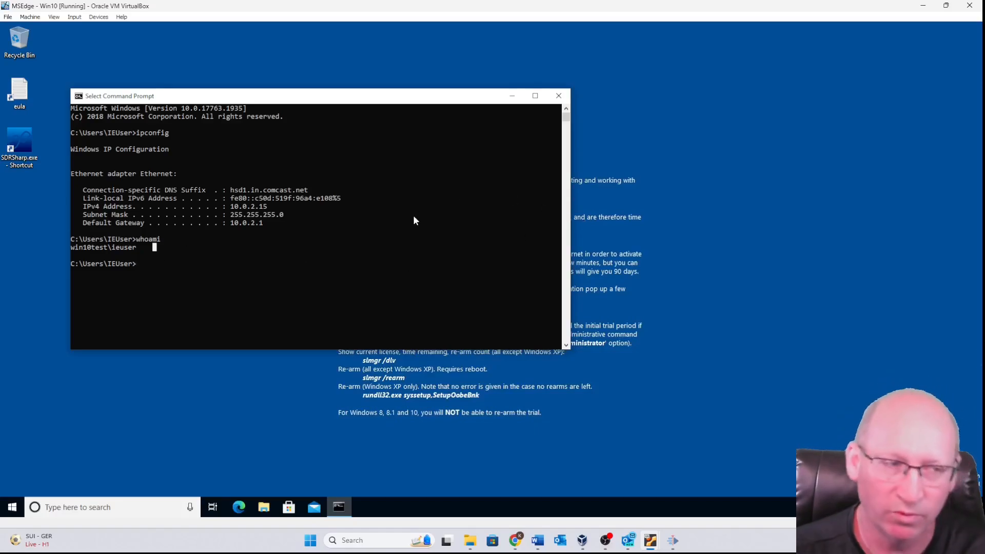
mouse_move(764, 279)
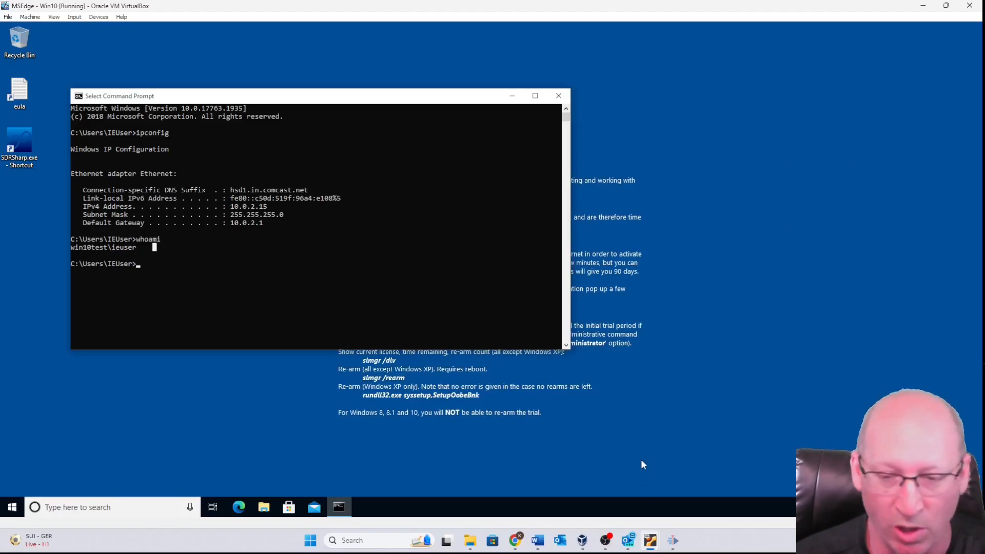
mouse_move(650, 540)
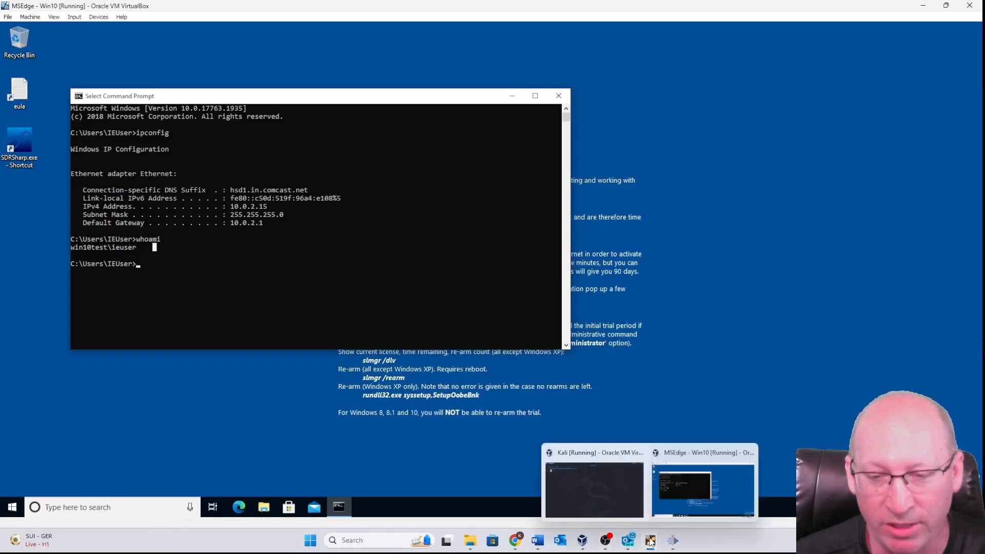
- Switch to the Kali [Running] VM from the VirtualBox taskbar preview
click(593, 487)
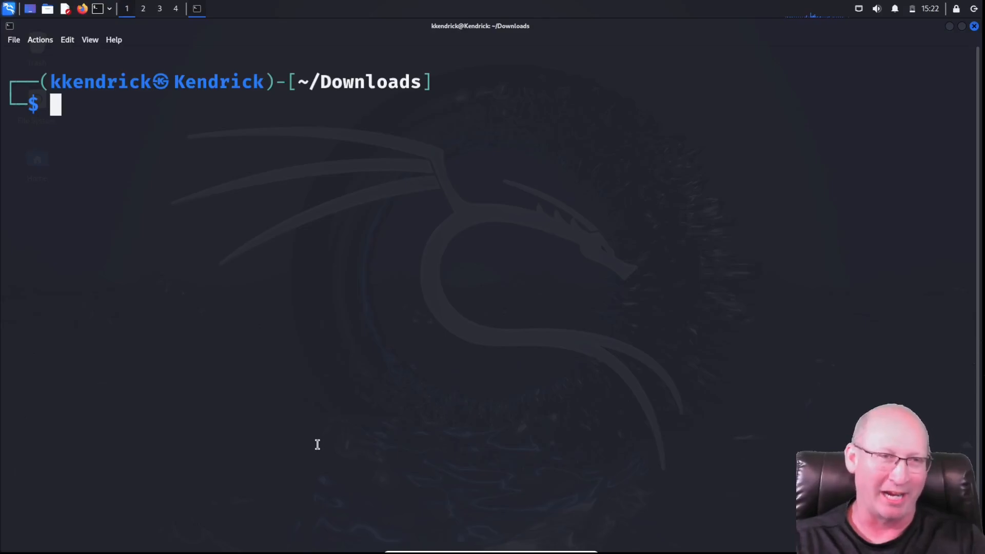
mouse_move(212, 280)
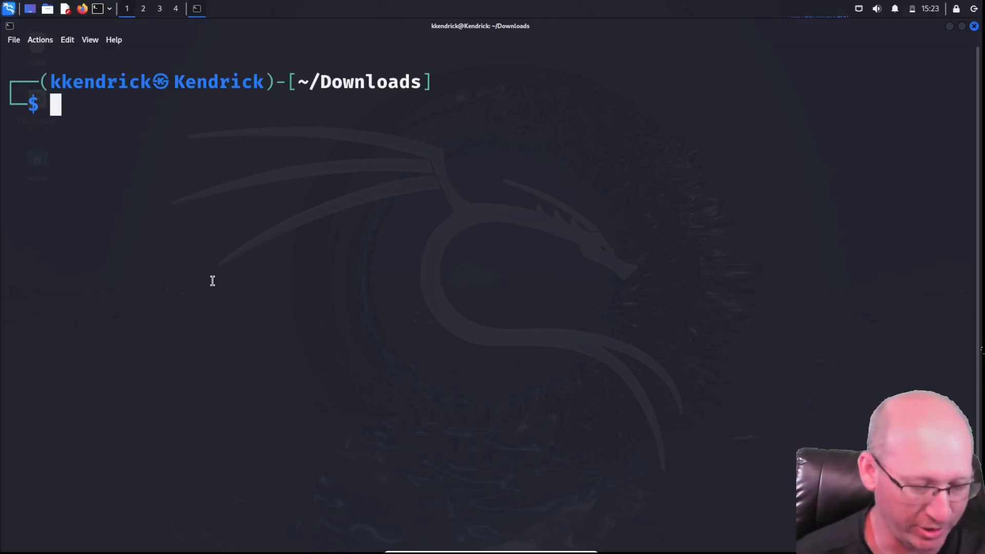
text(ssh jjka@10.0.2.16)
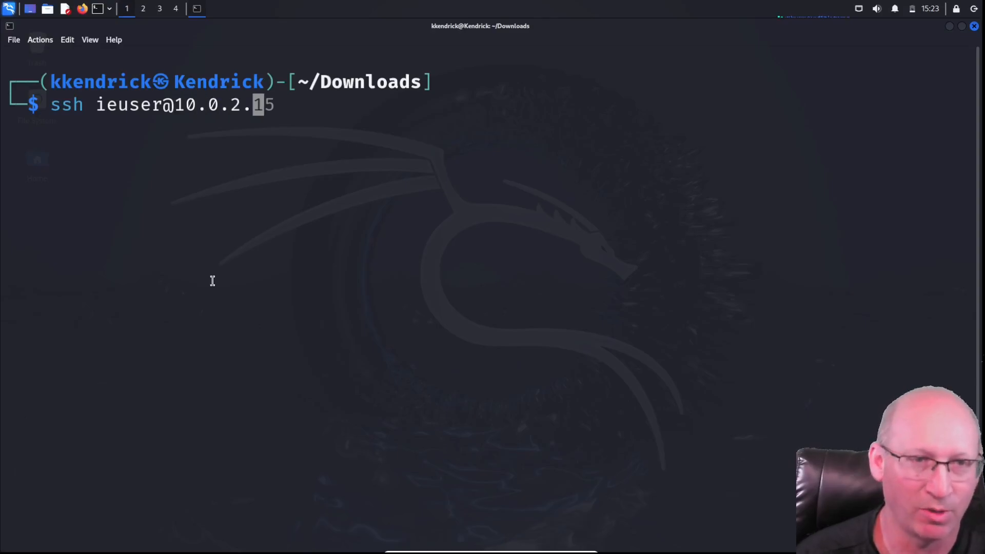
key(Return)
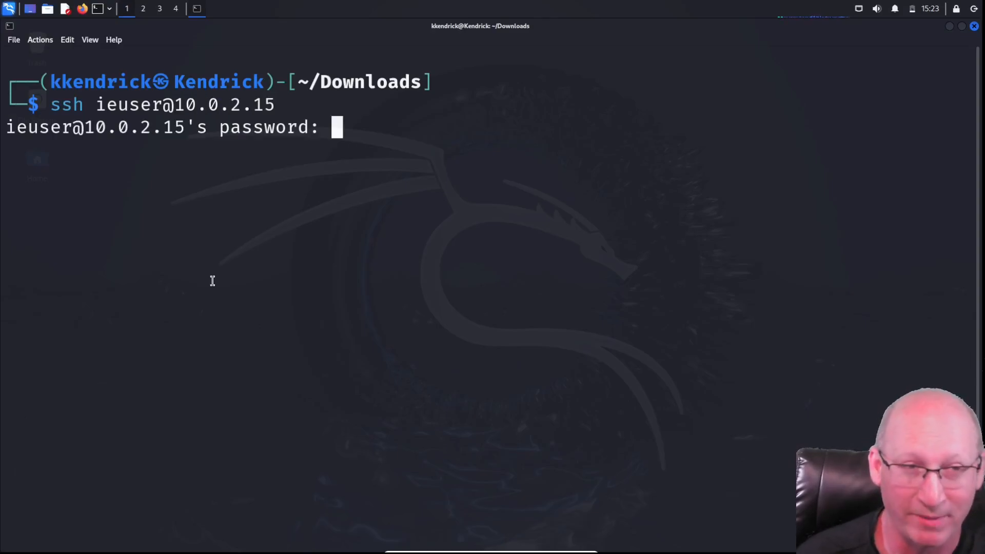
key(Return)
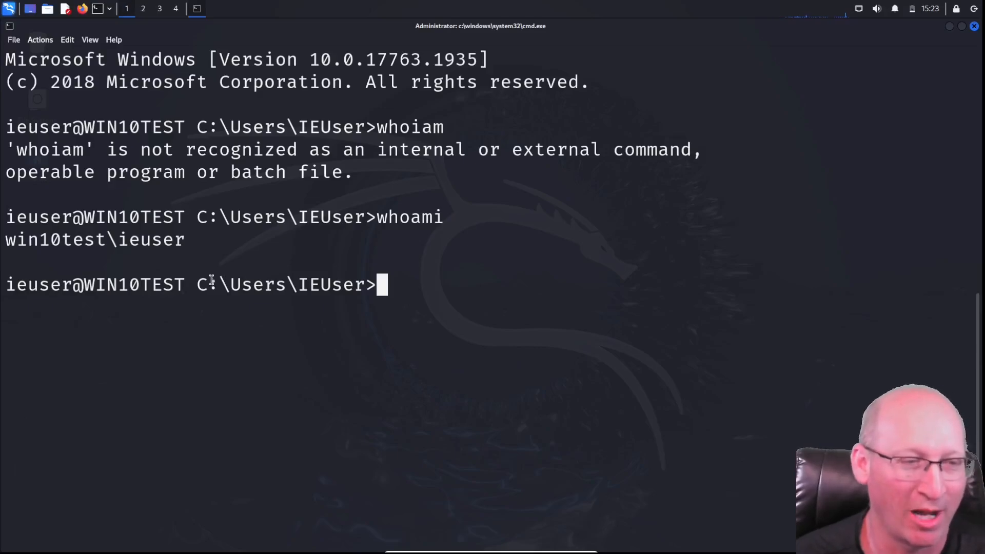
mouse_move(470, 269)
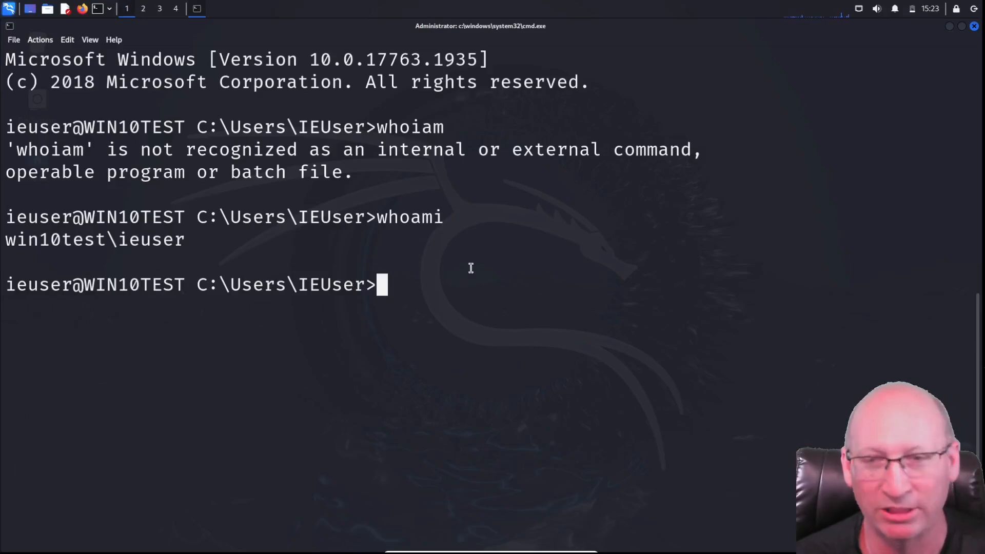
mouse_move(487, 263)
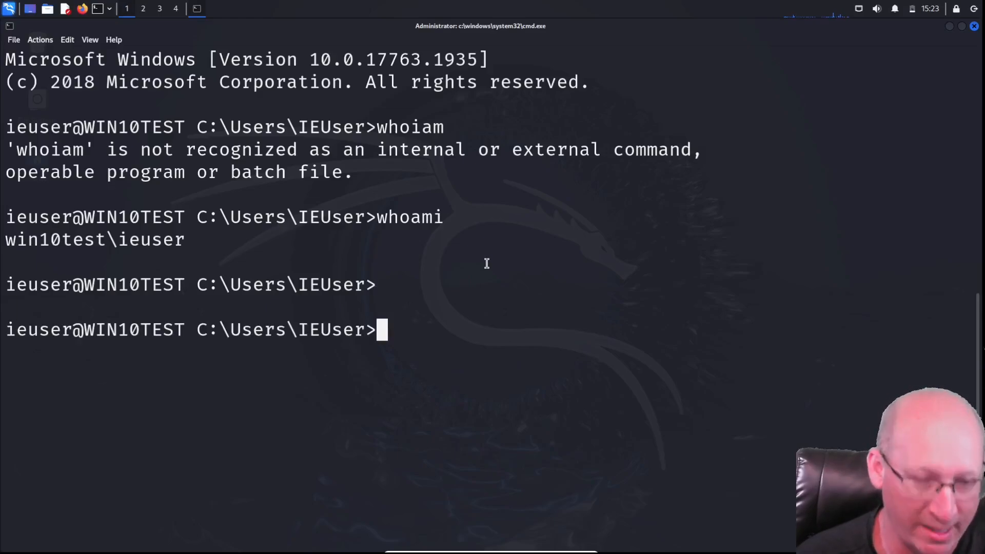
text(exit)
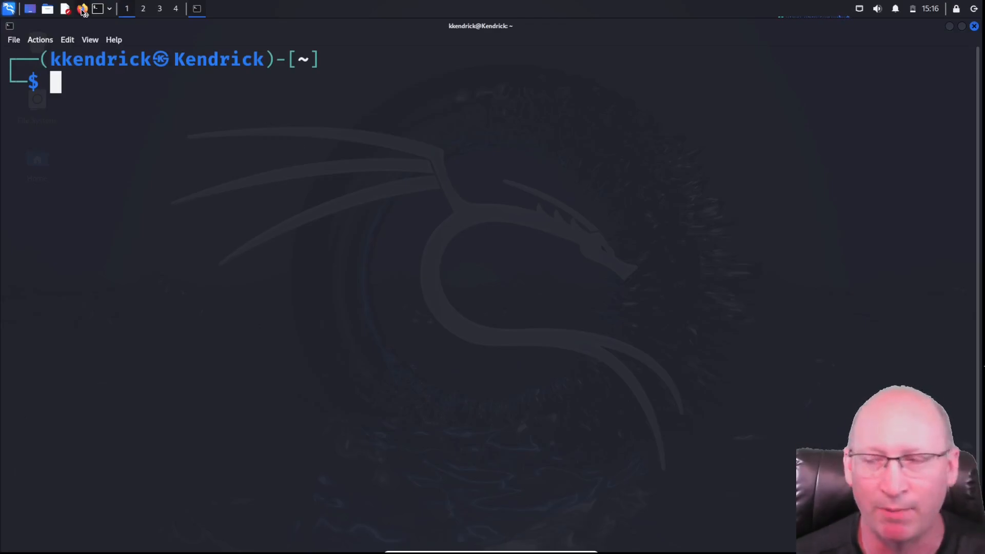
click(82, 8)
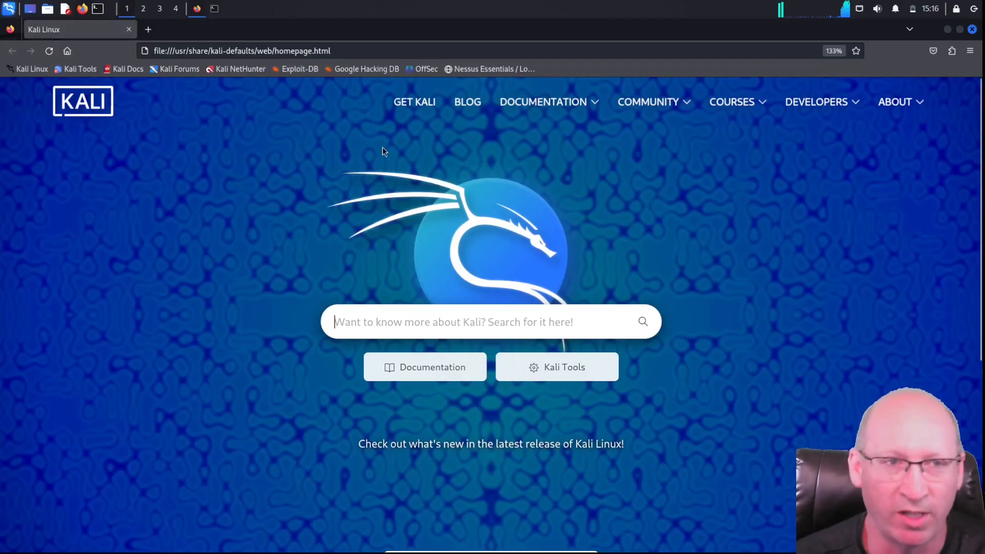
click(242, 51)
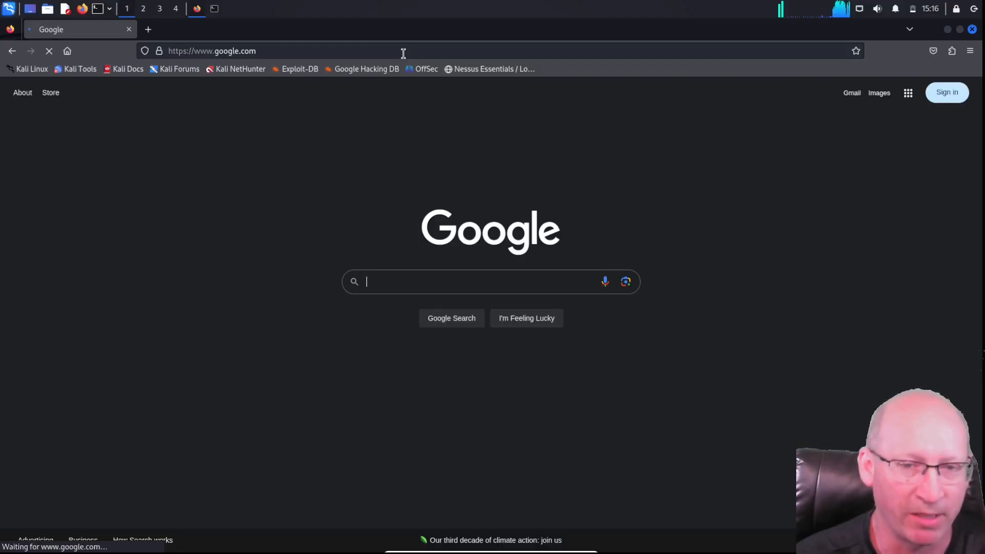
text(rock.t)
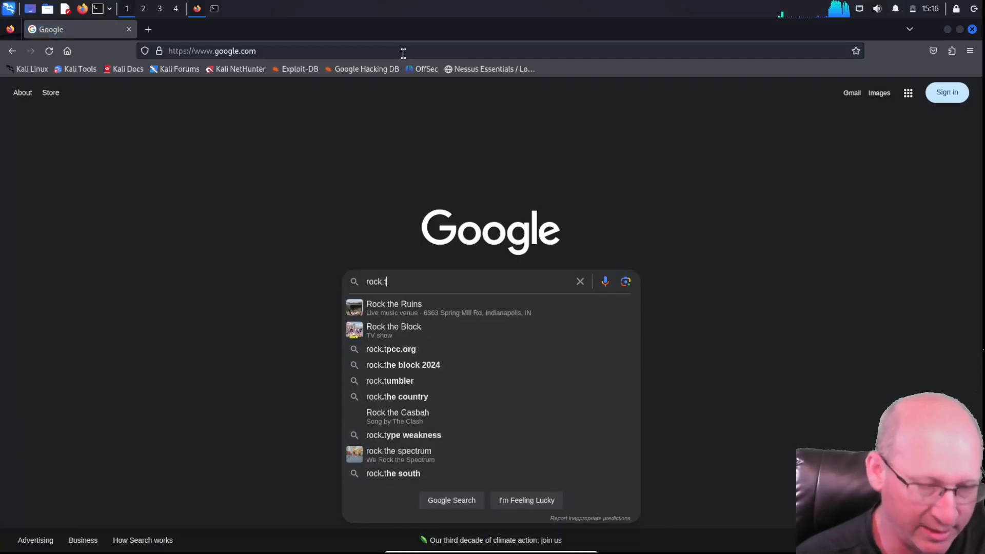
key(Return)
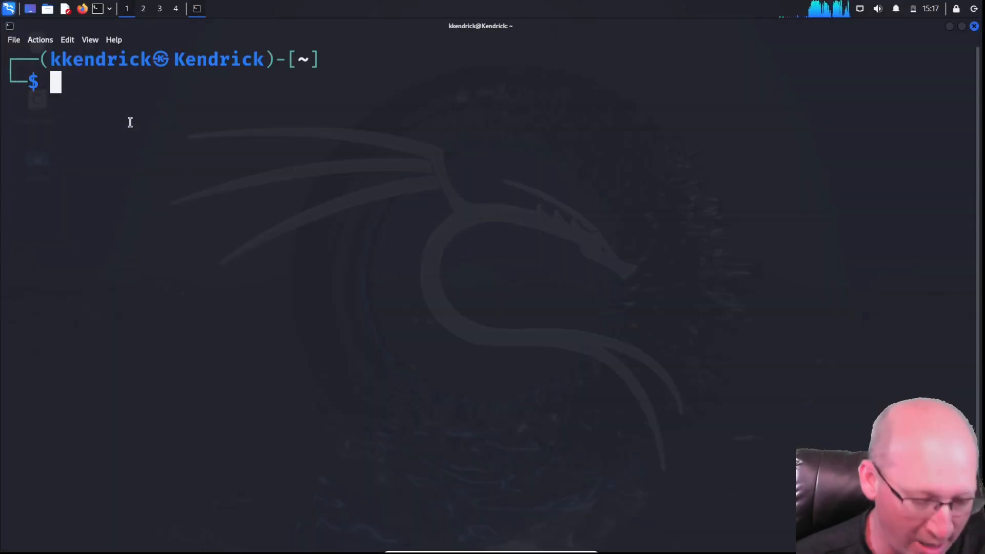
- Change into Downloads, list files, and highlight rockyou.txt and usernames.txt
text(cd Downloads)
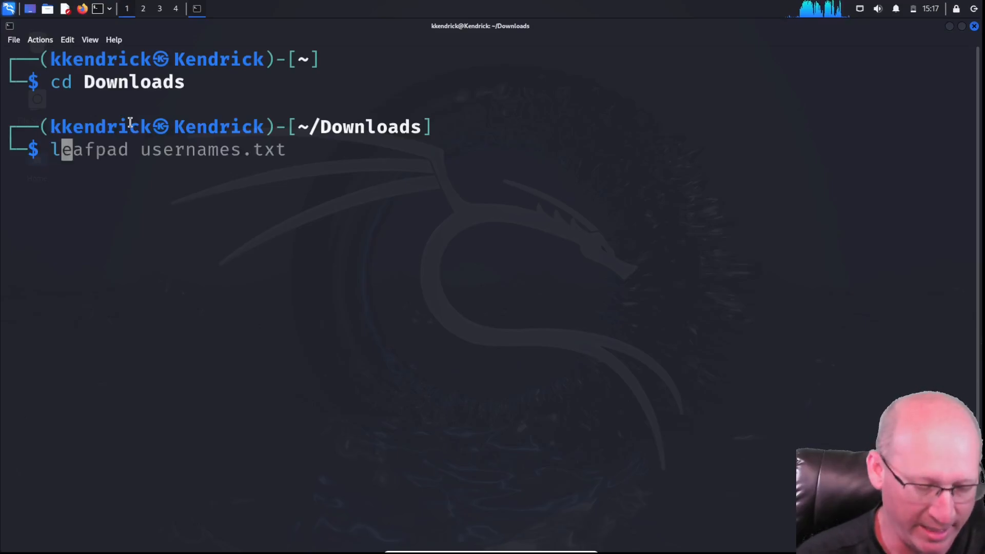
key(Return)
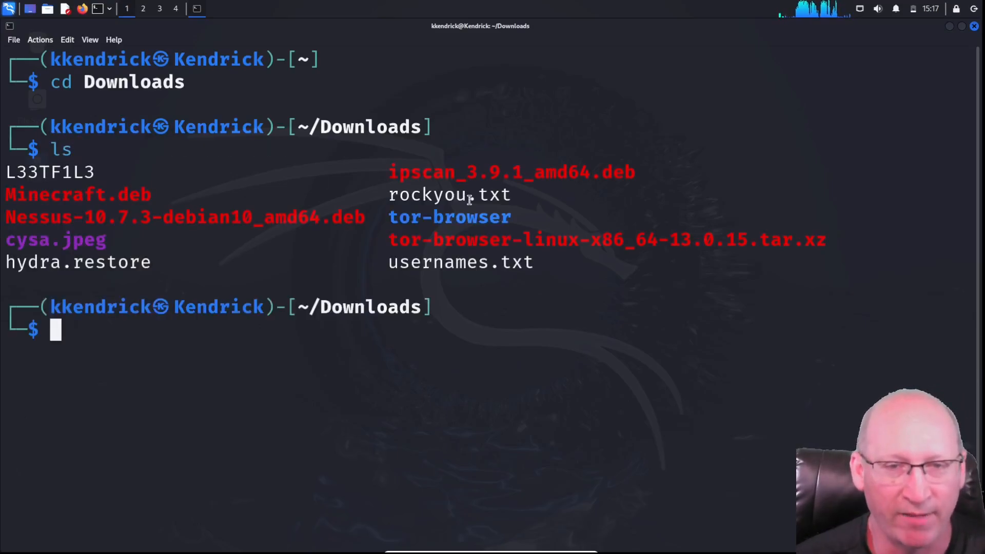
double_click(449, 195)
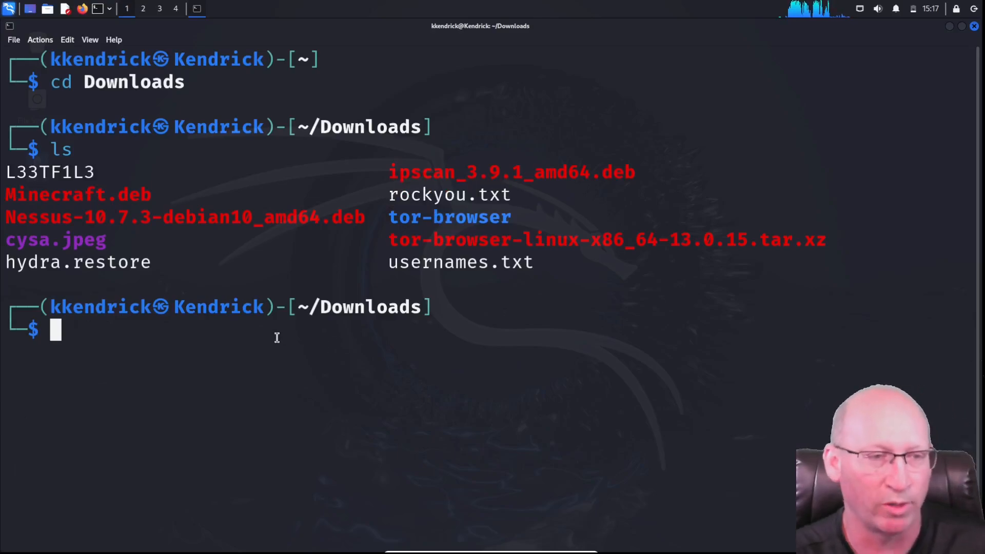
mouse_move(378, 277)
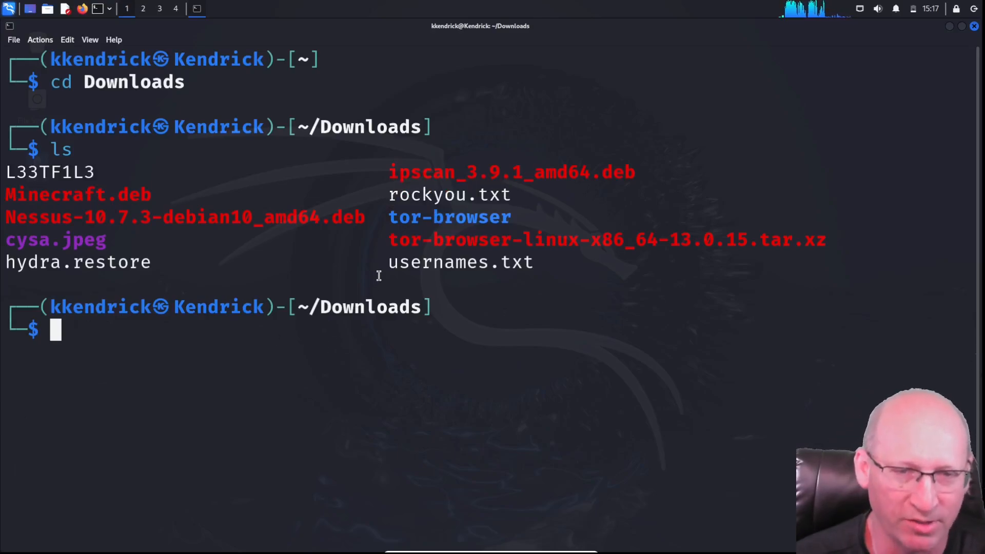
double_click(460, 262)
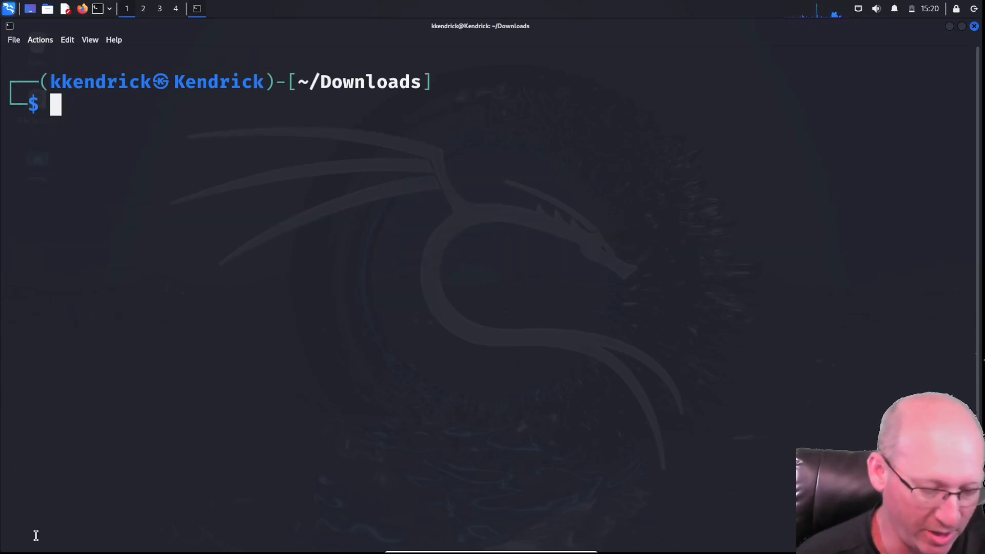
- Edit the recalled command into hydra -l ieuser -P rockyou.txt 10.0.2.15 ssh and run it
text(hydra -L usernames.txt -P rockyou.txt 10.0.2.15 ssh)
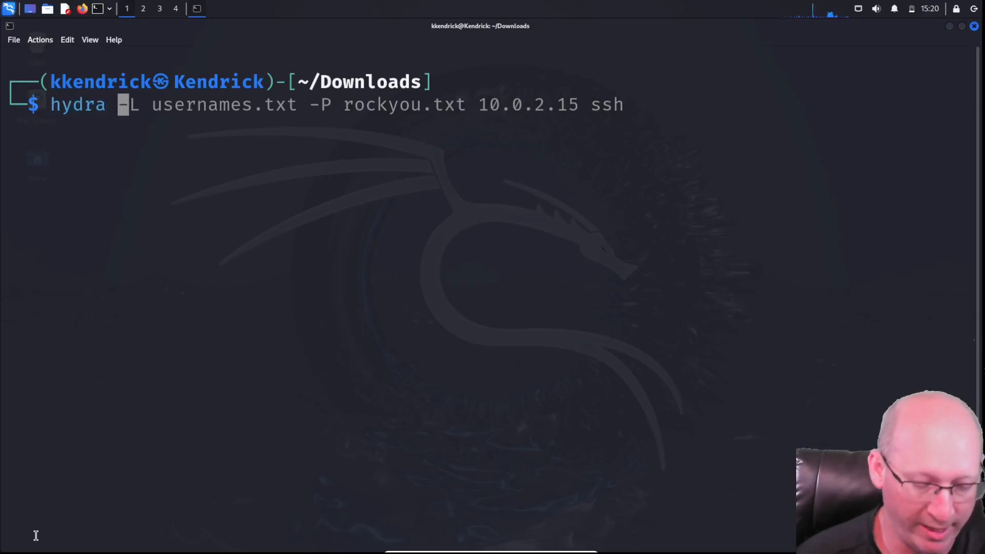
key(Right)
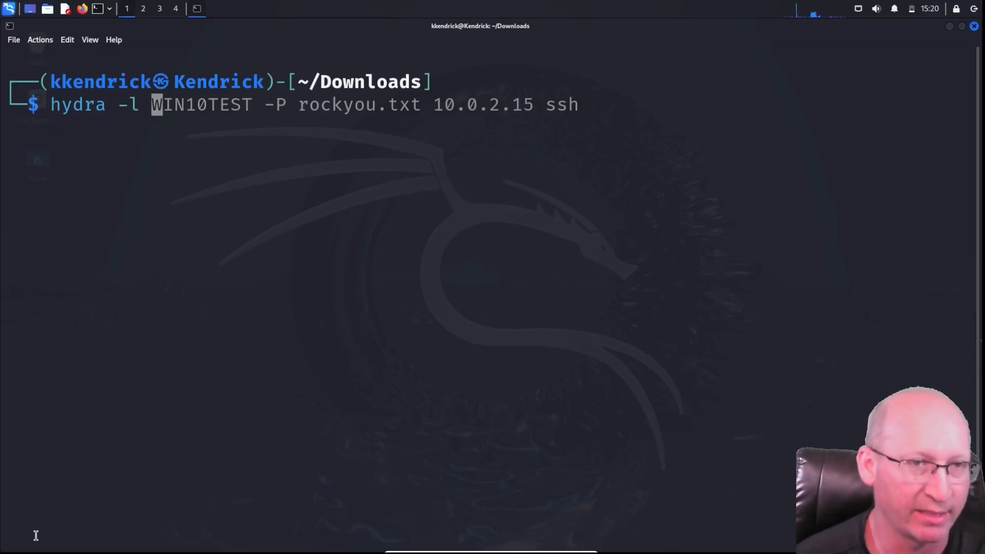
text(ieuser)
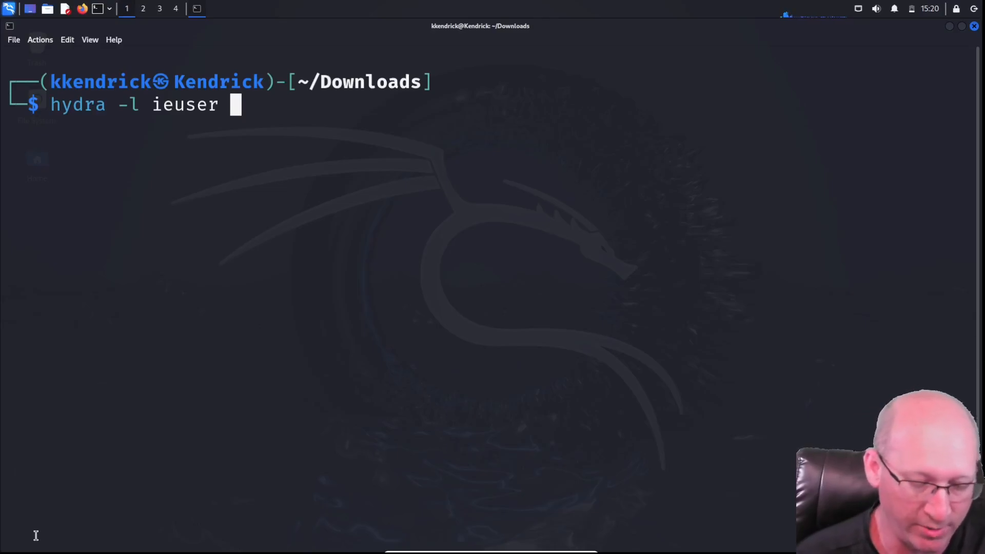
text(-P)
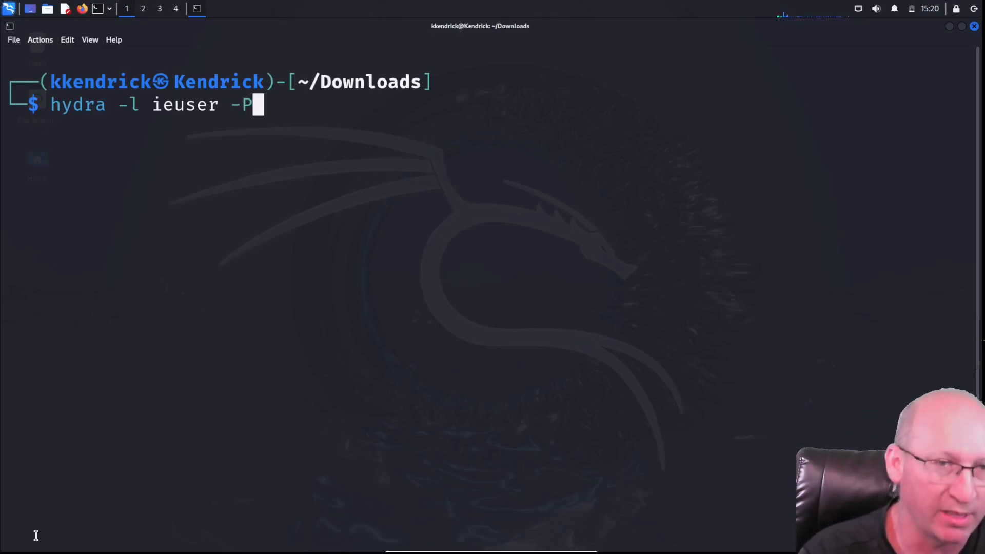
text(ro)
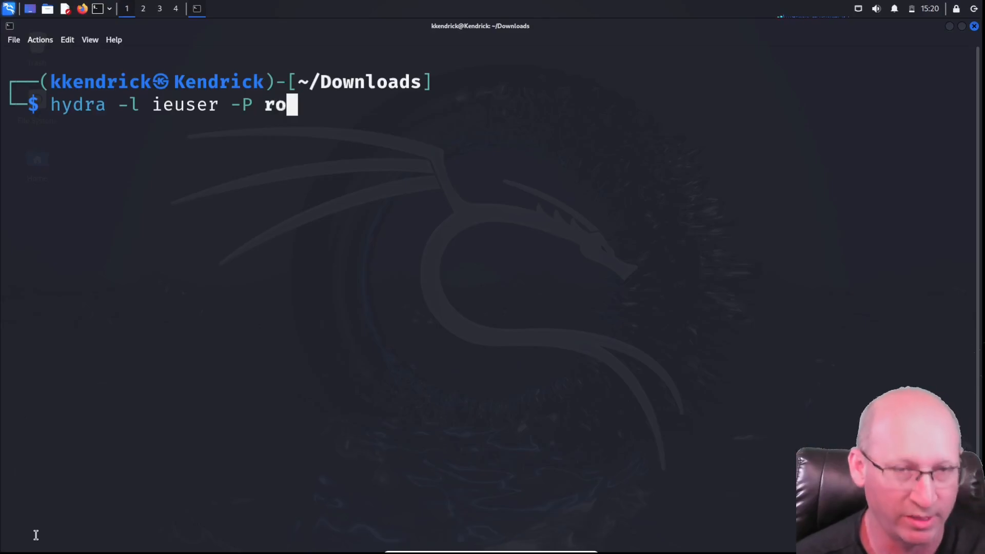
text(ckyou)
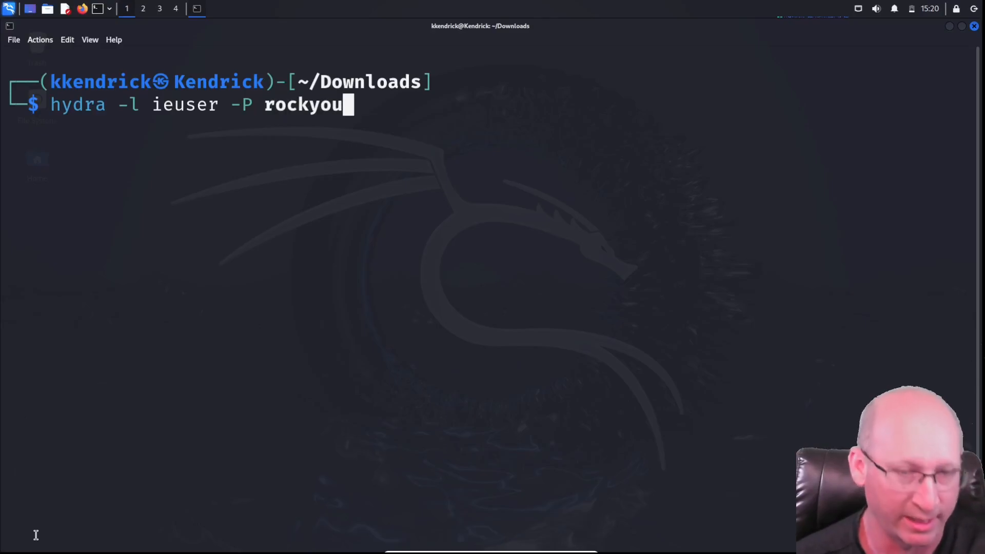
text(.txt)
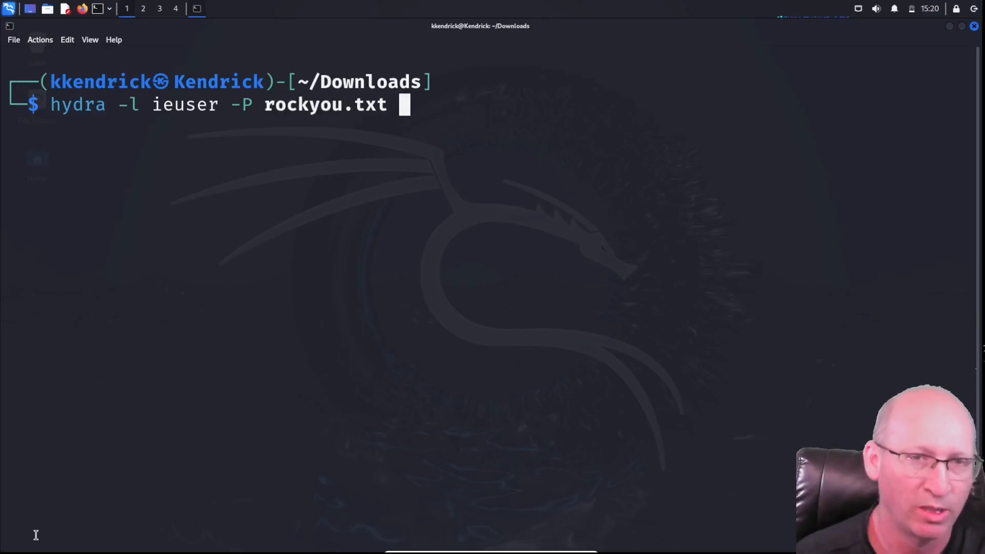
text(10.)
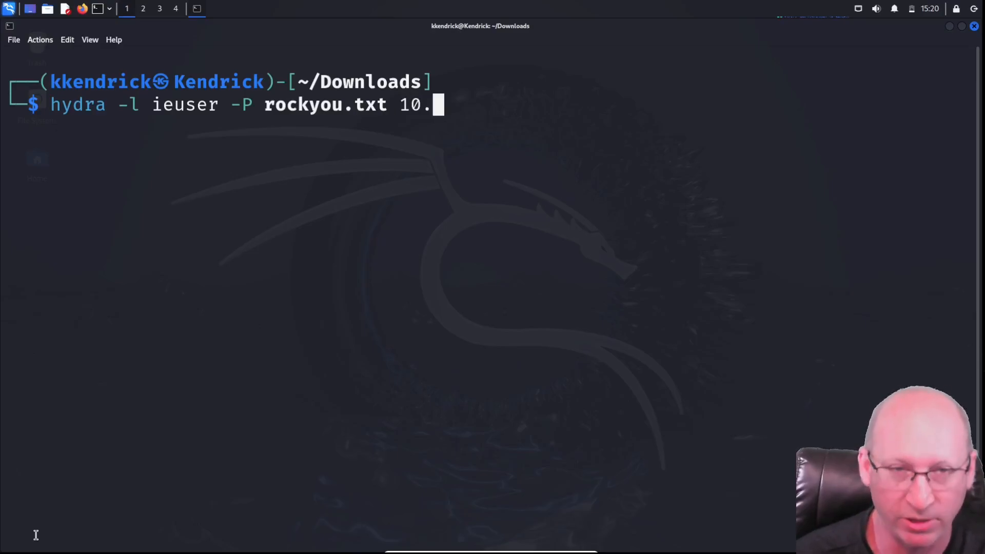
text(0.)
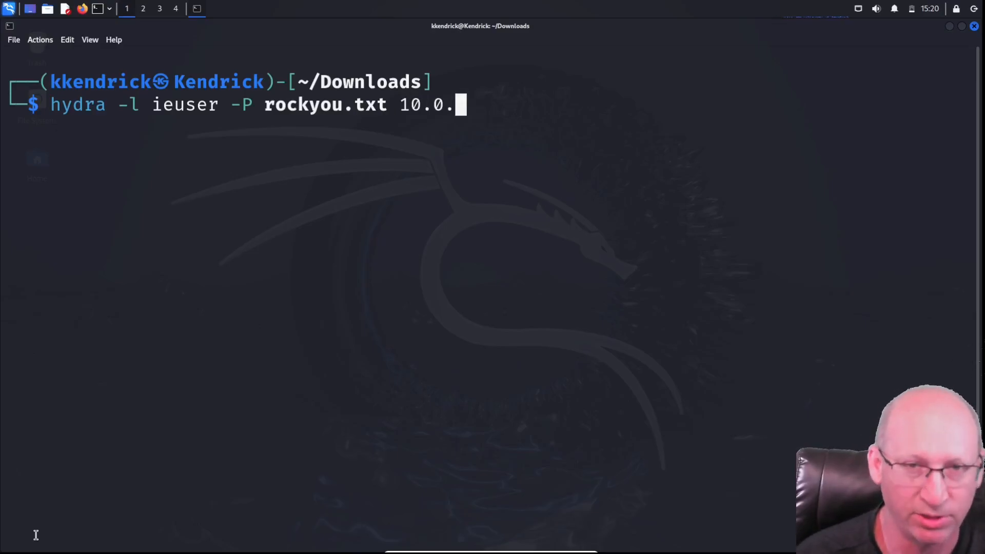
text(2.15)
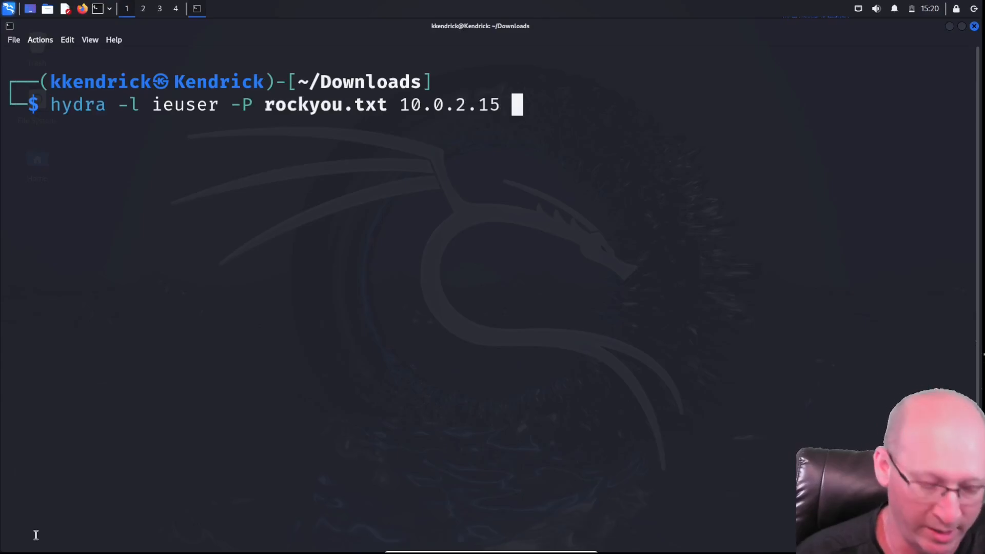
text(ssh)
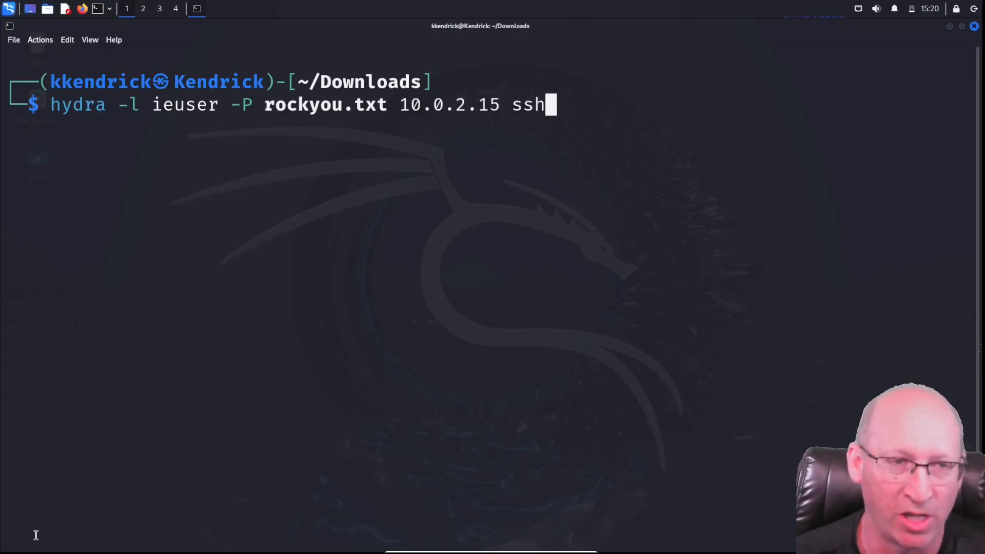
key(Return)
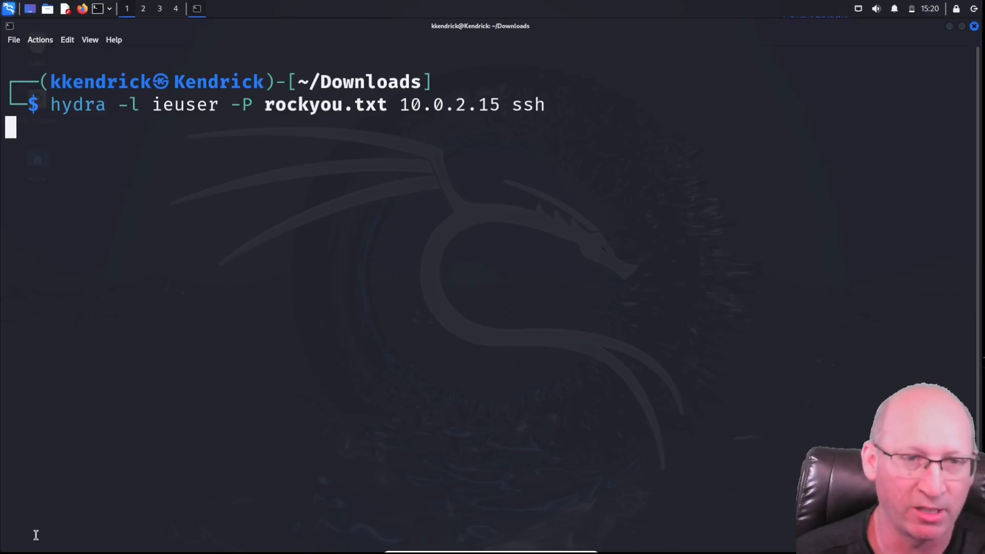
key(Return)
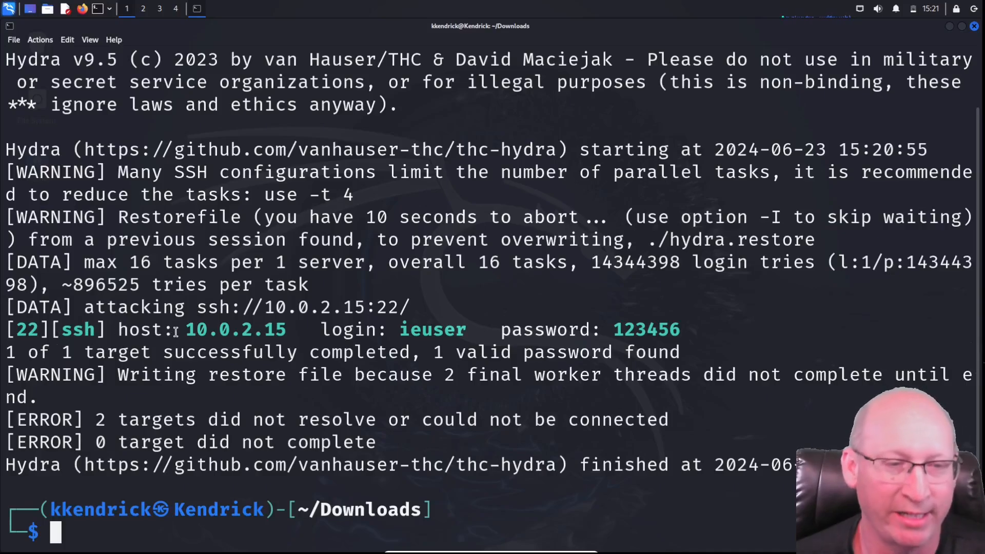
double_click(235, 329)
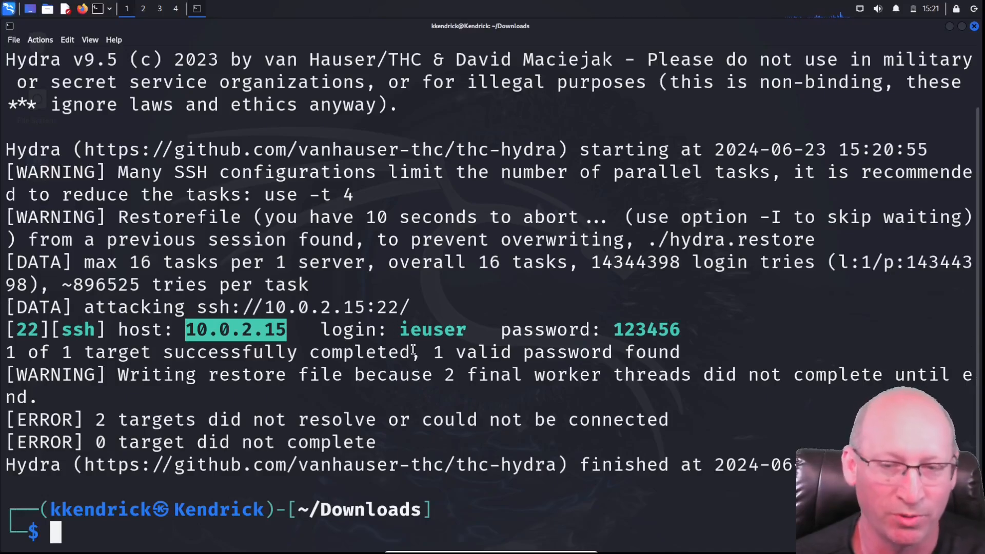
double_click(647, 329)
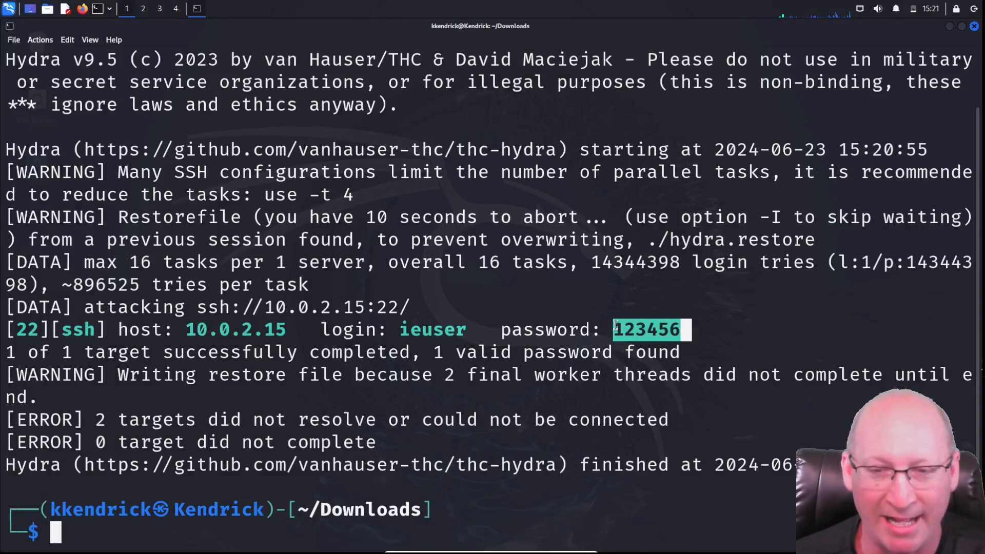